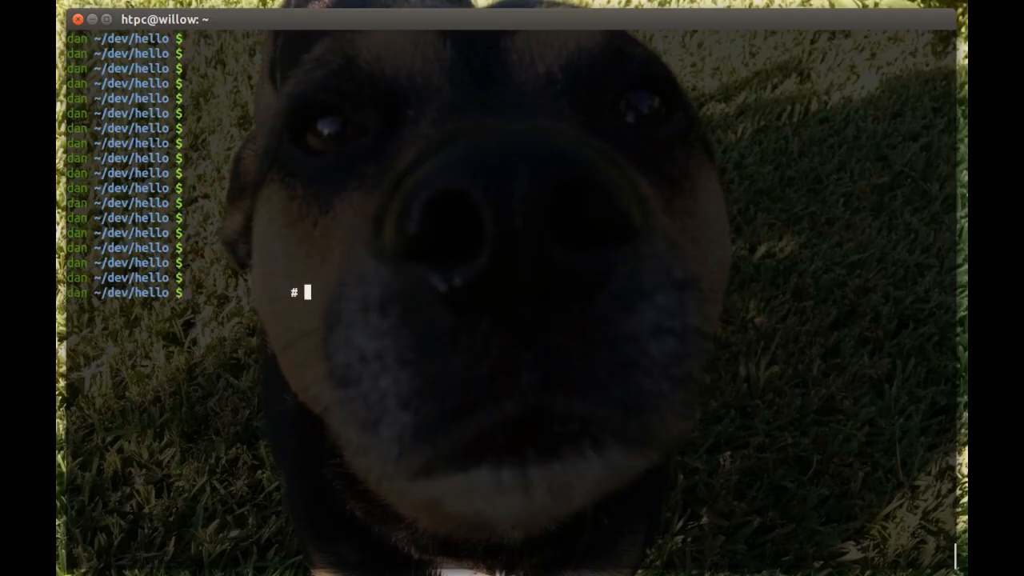
# Post a '# Squash Commits via Interactive Rebase' title comment, then clear the screen
pyautogui.write('Squash Commits via In')
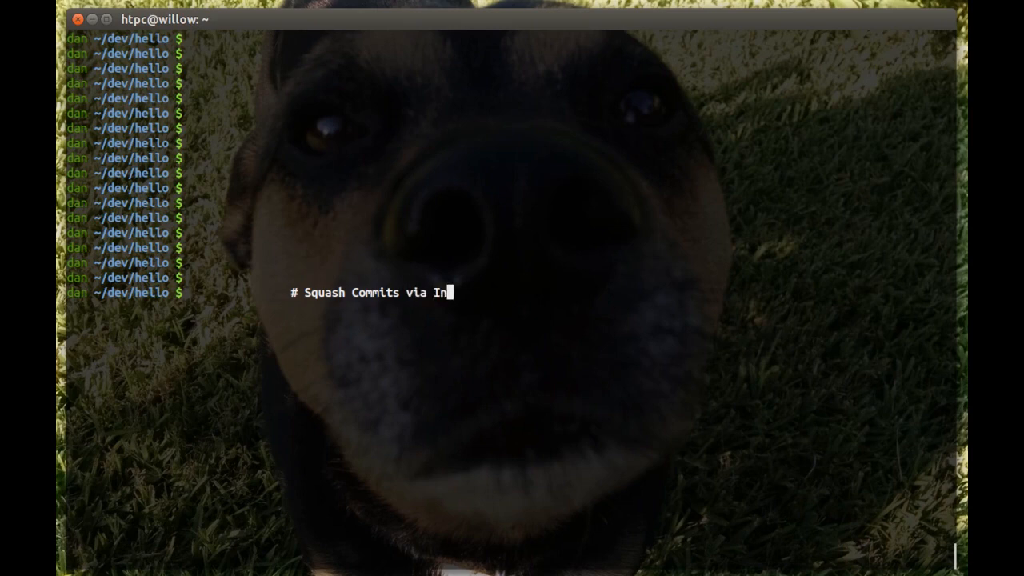
pyautogui.write('teractive Rebase,     by Dan')
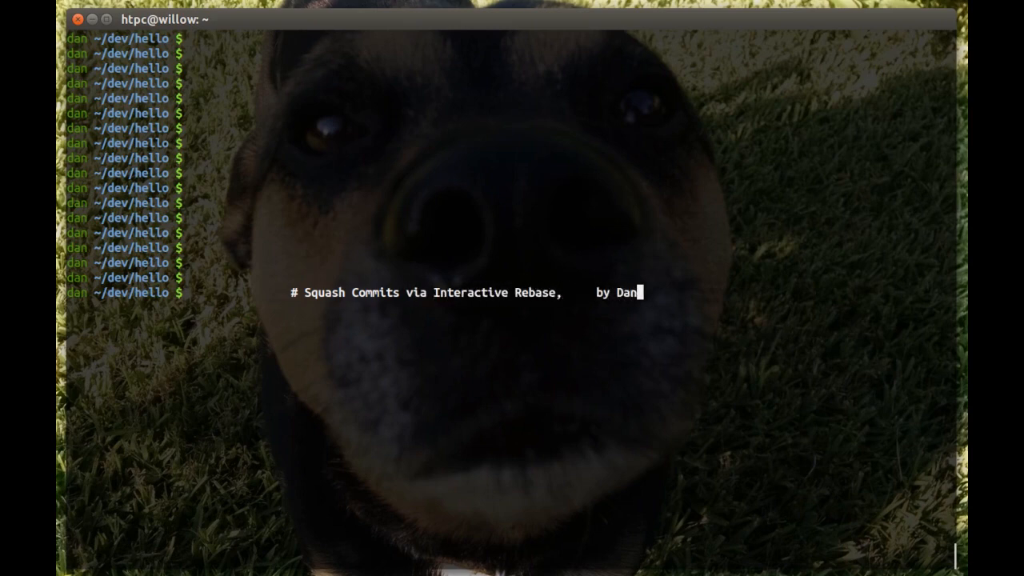
pyautogui.write(':P')
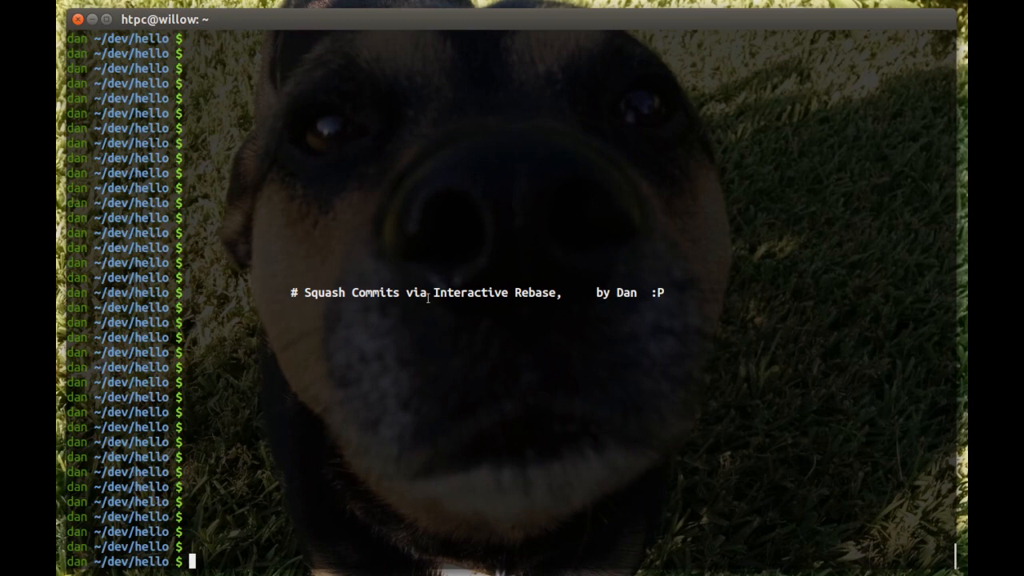
pyautogui.write('clear')
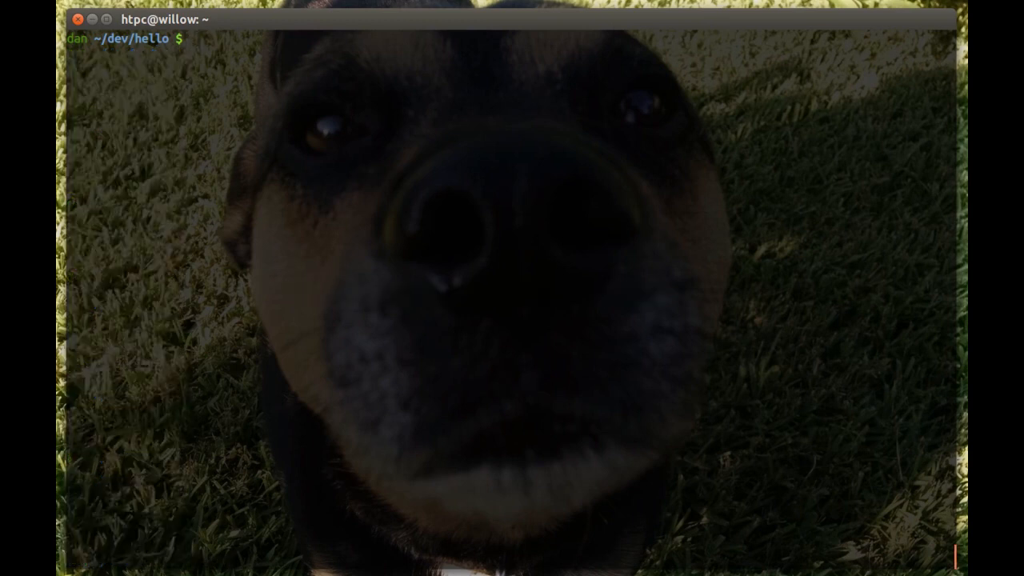
# List the hello project files, run ./hello for box sizes, and list branches with gb
pyautogui.write('ll')
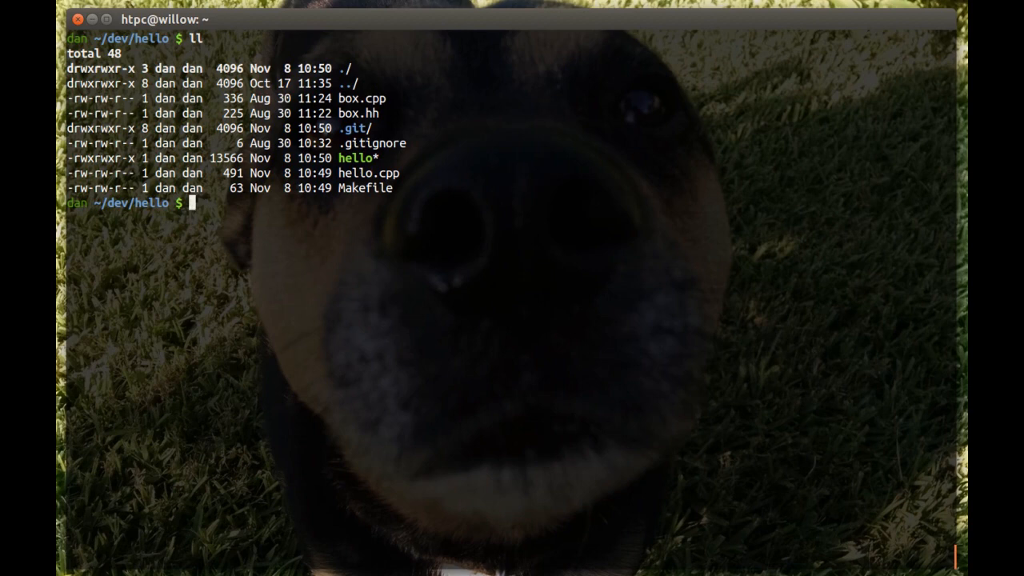
pyautogui.write('./hello')
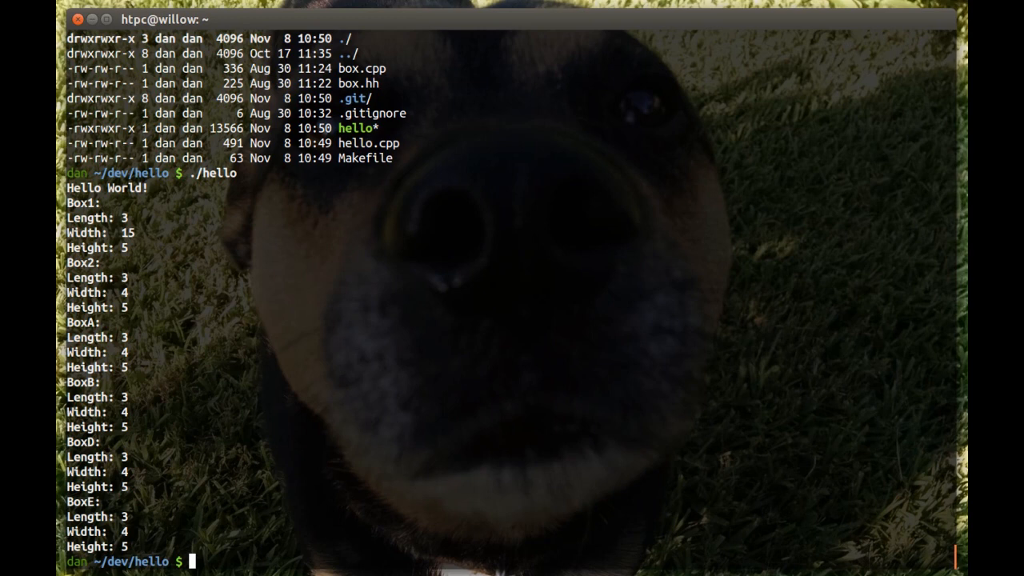
pyautogui.write('gb')
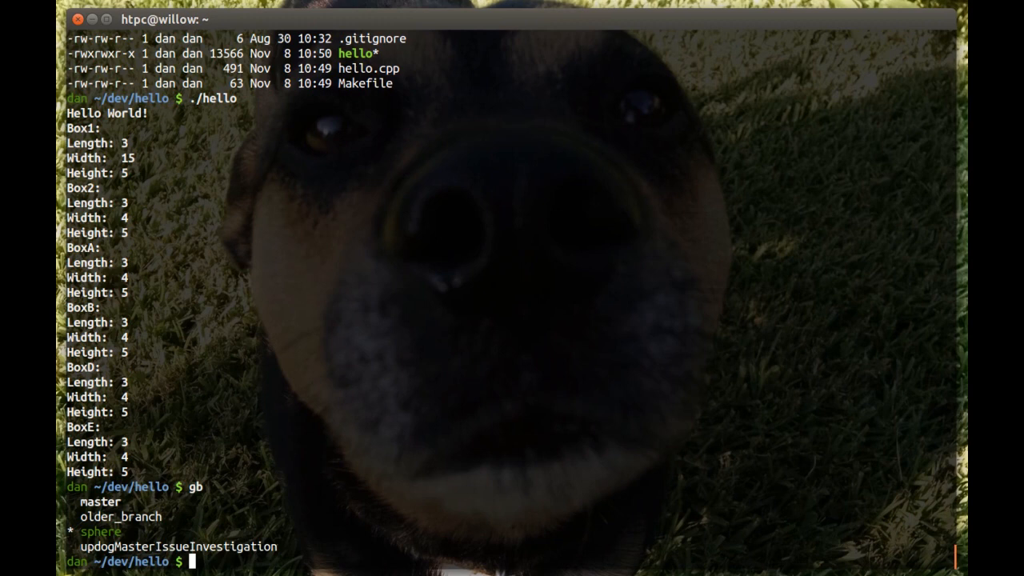
pyautogui.write('git s')
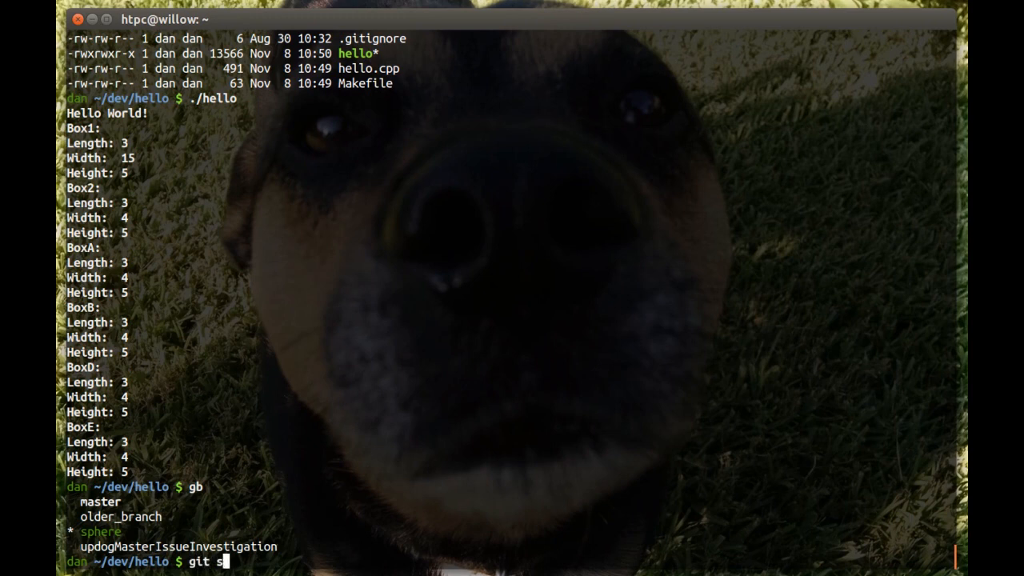
# Pop the sphere stash, rebuild with make, and run hello showing Sphere1 diameter 5
pyautogui.press('Return')
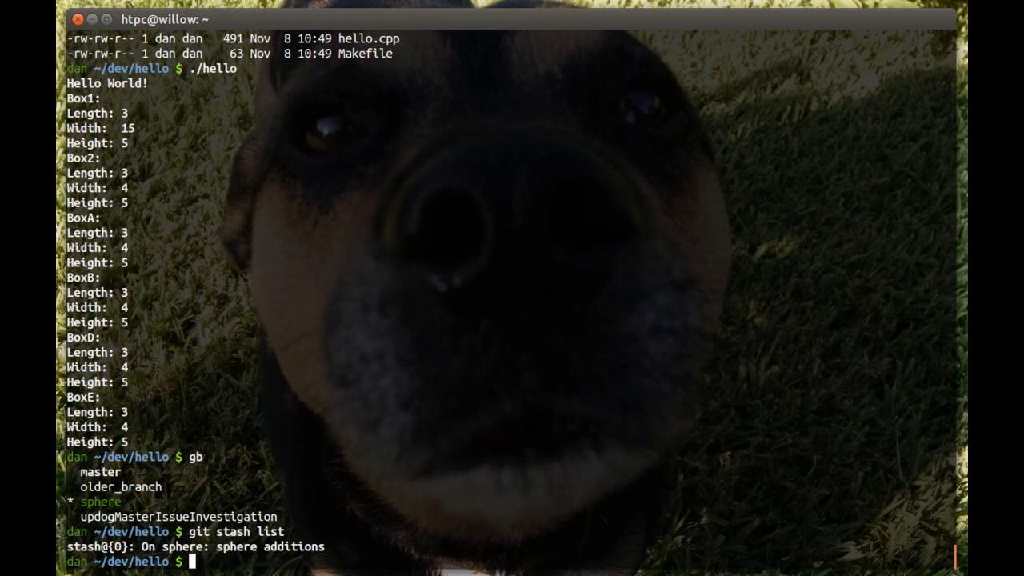
pyautogui.write('git stash pop')
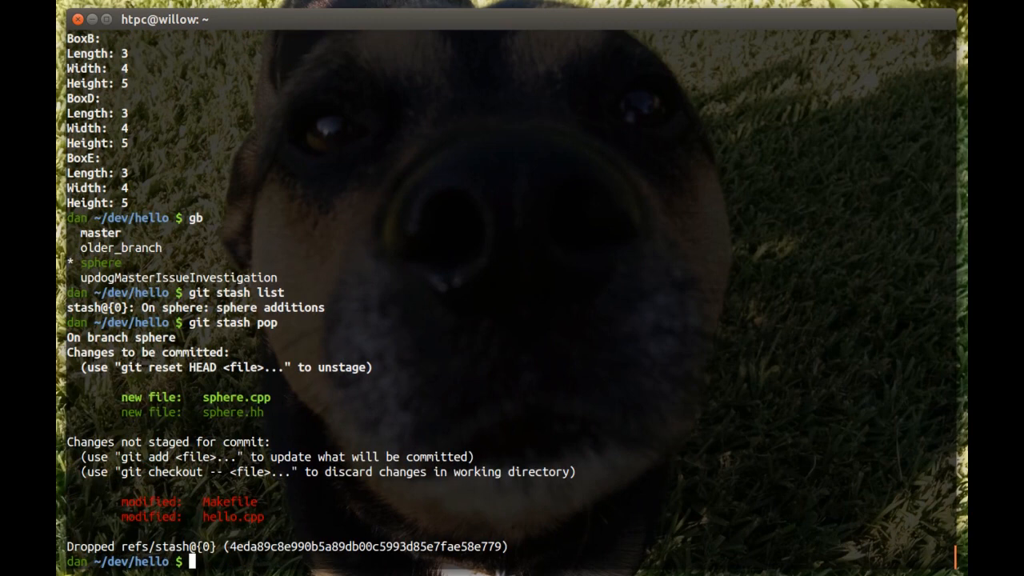
pyautogui.moveTo(233, 414)
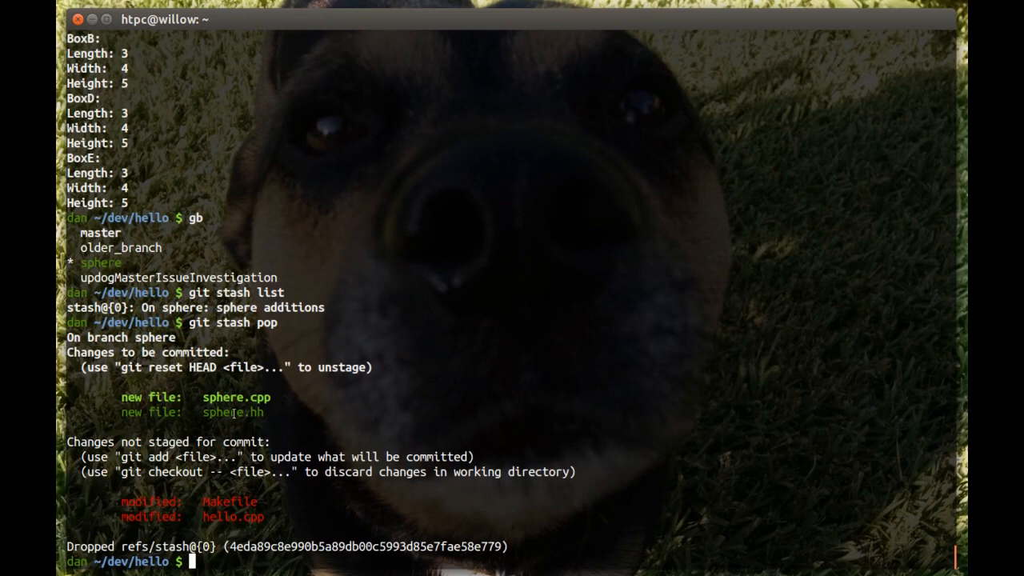
pyautogui.doubleClick(232, 412)
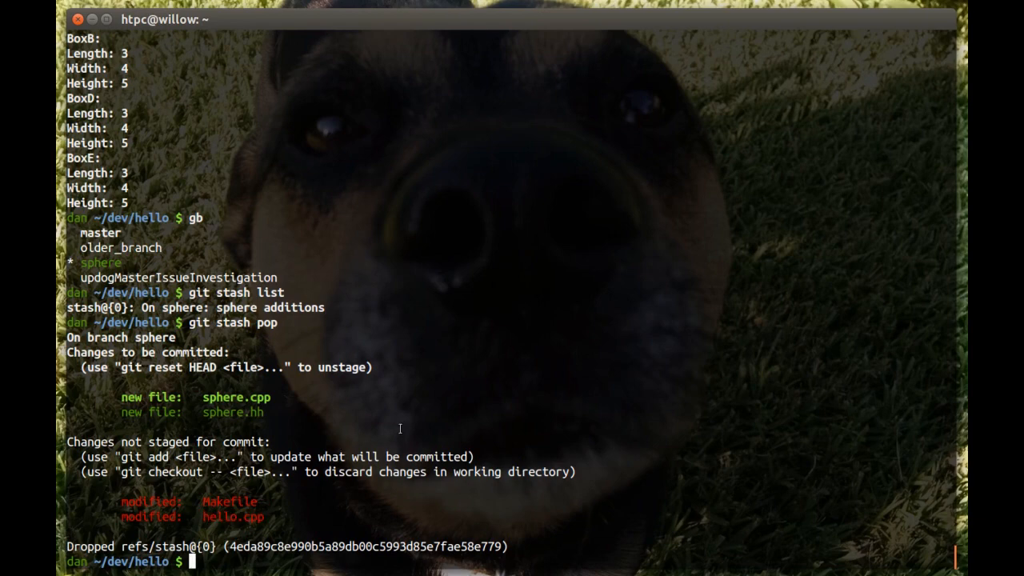
pyautogui.write('make')
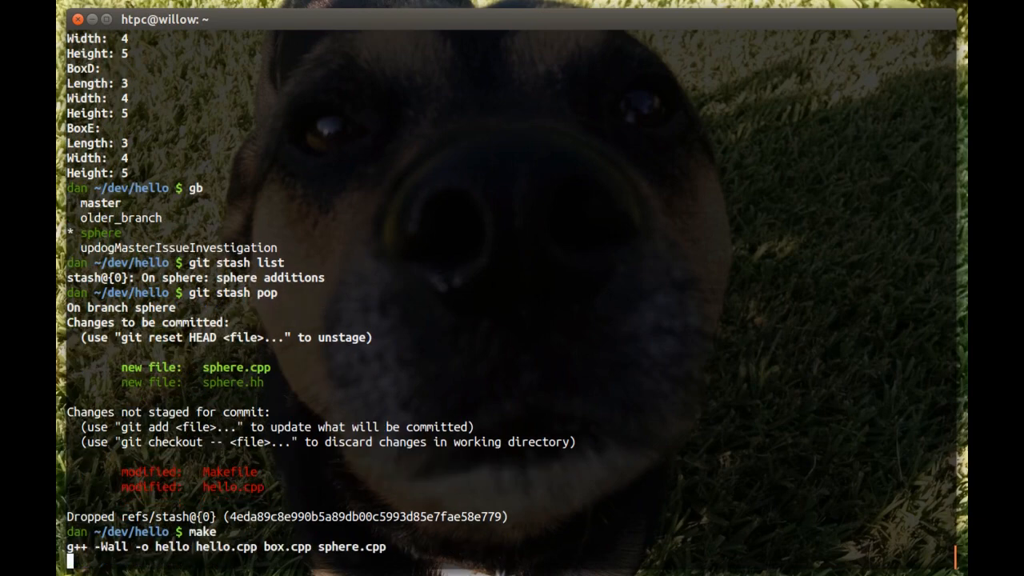
pyautogui.write('./hello')
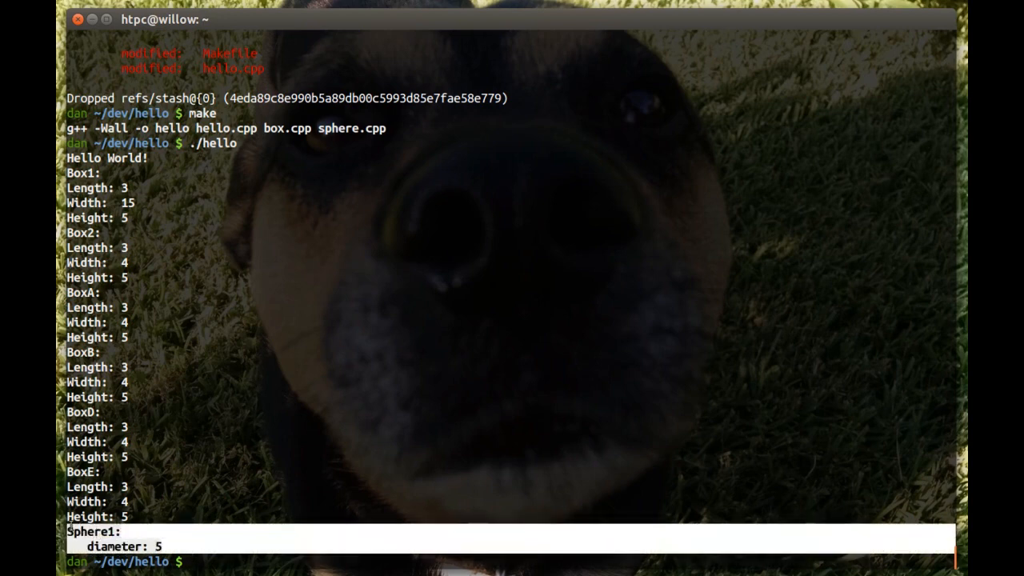
pyautogui.write('gs')
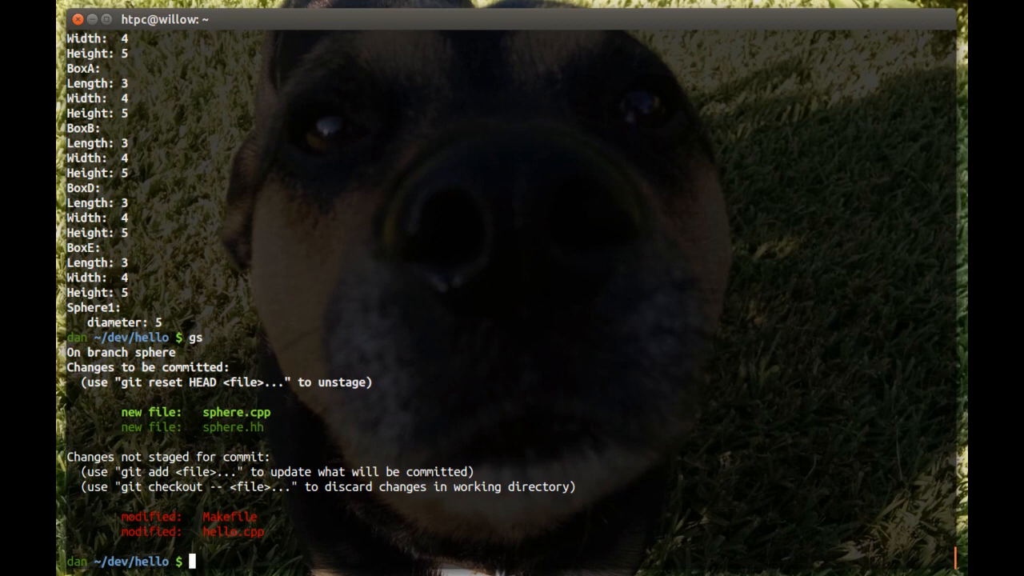
# Stage all sphere changes and commit them as 'Added sphere class, not fully implemented.'
pyautogui.write('git add -u')
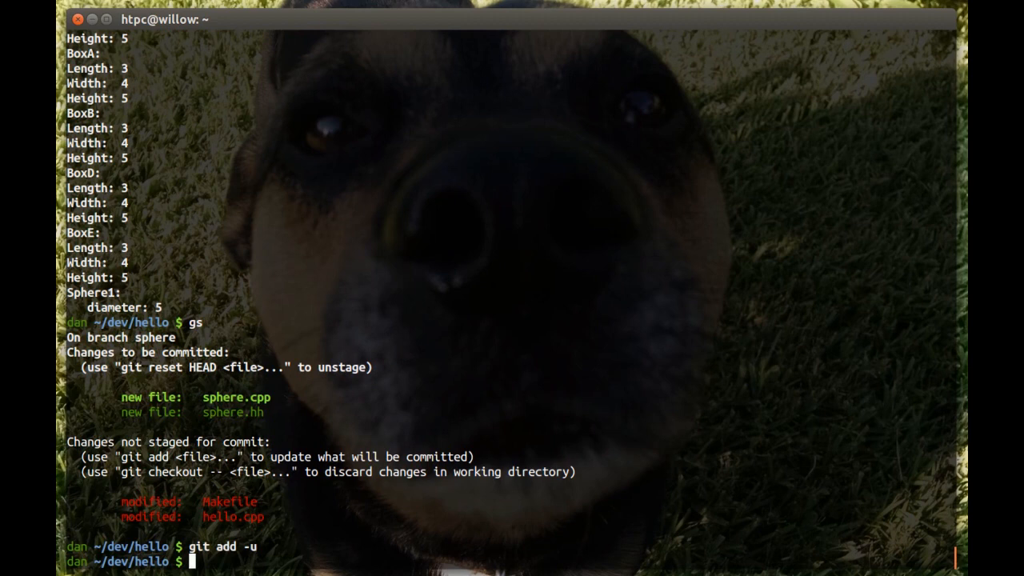
pyautogui.write('git status')
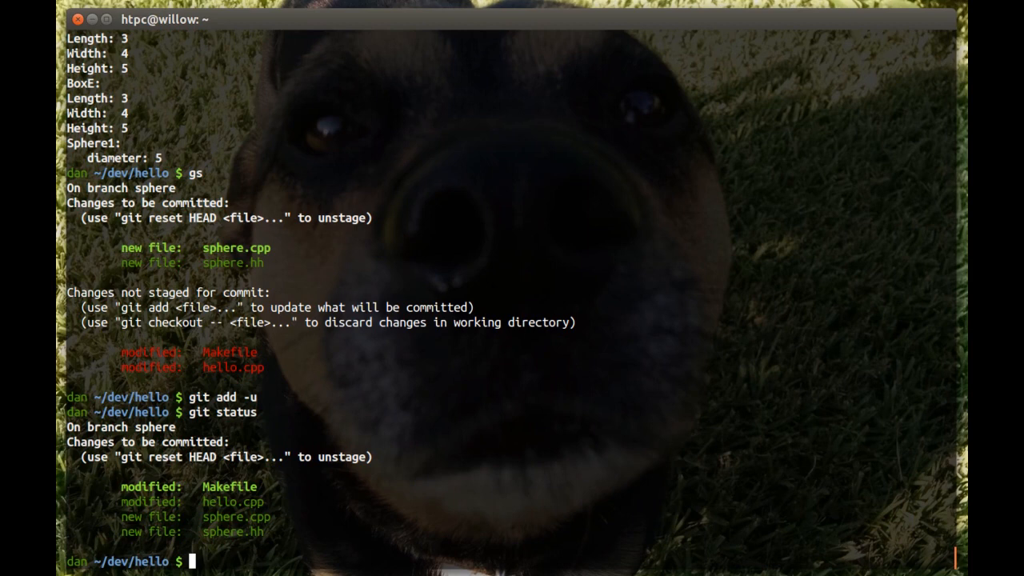
pyautogui.write('git com')
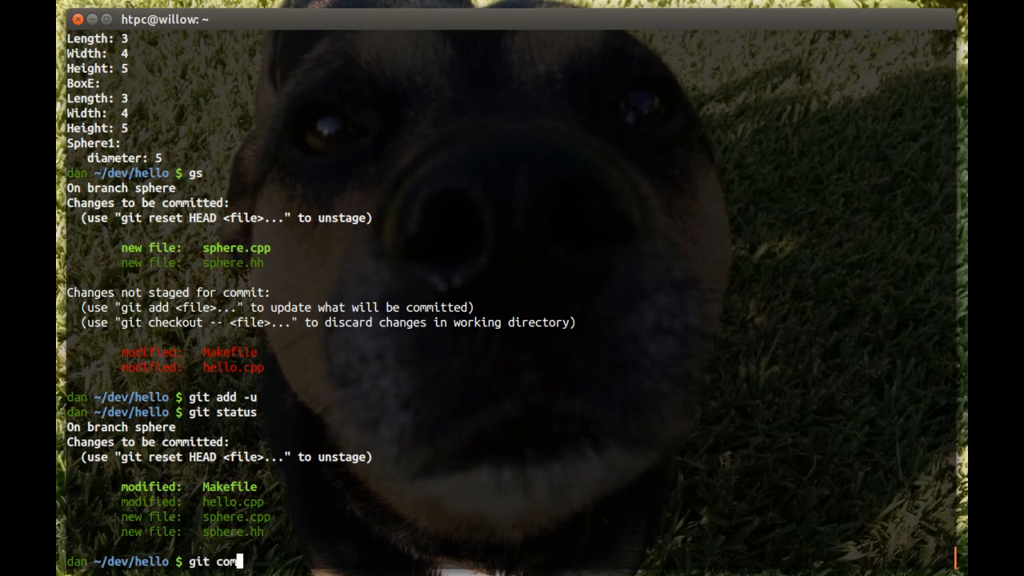
pyautogui.write('mit')
pyautogui.write('Ad')
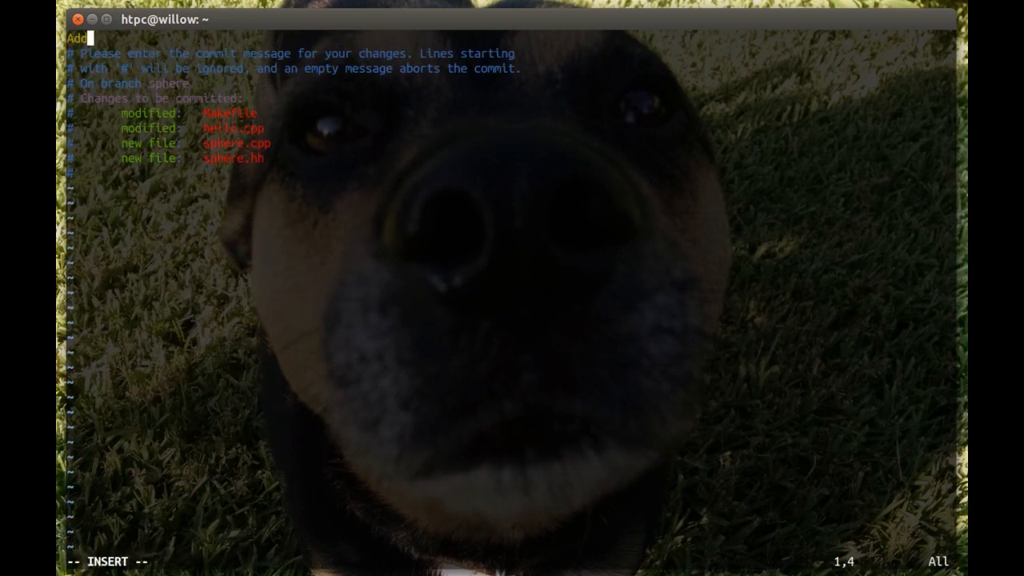
pyautogui.write('ded')
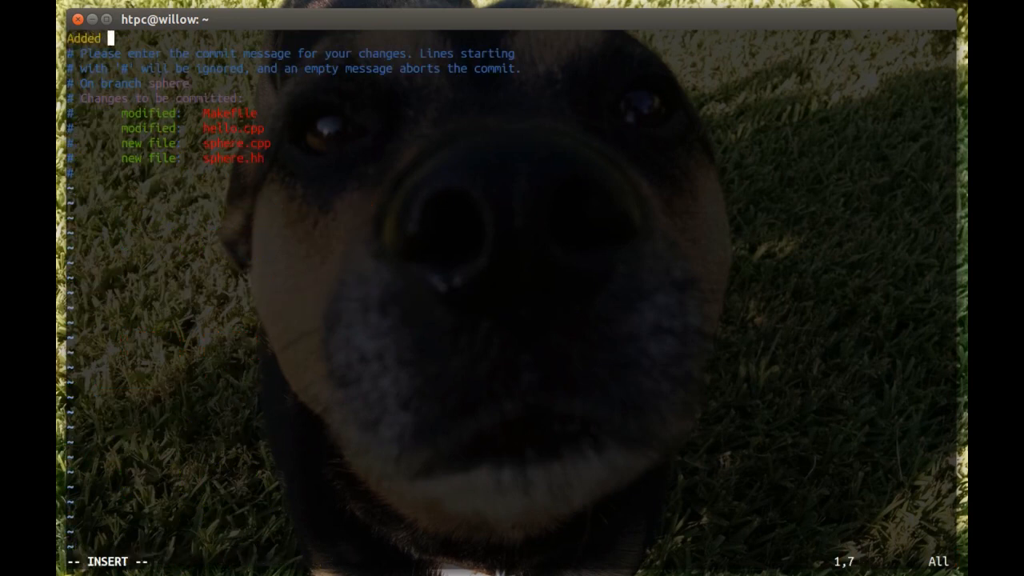
pyautogui.write('sphere class, not fu')
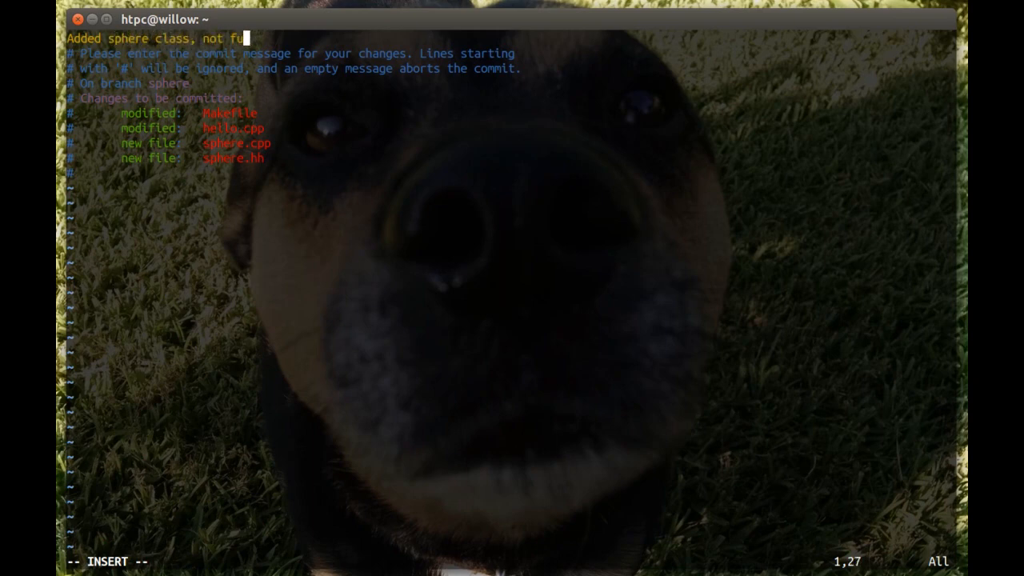
pyautogui.write('lly impl')
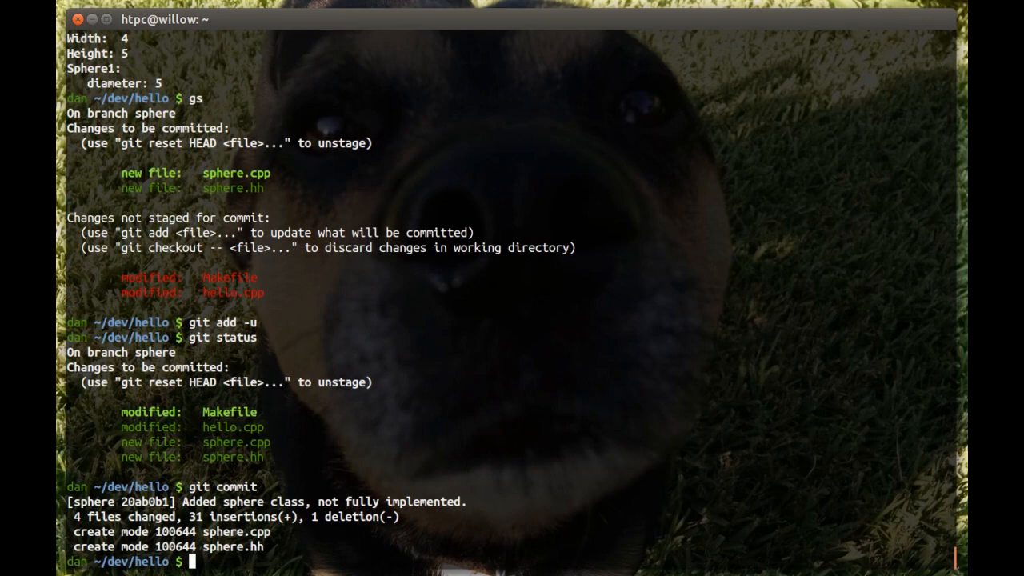
# Check git log to confirm the sphere commit is newest, then quit the pager
pyautogui.write('git log')
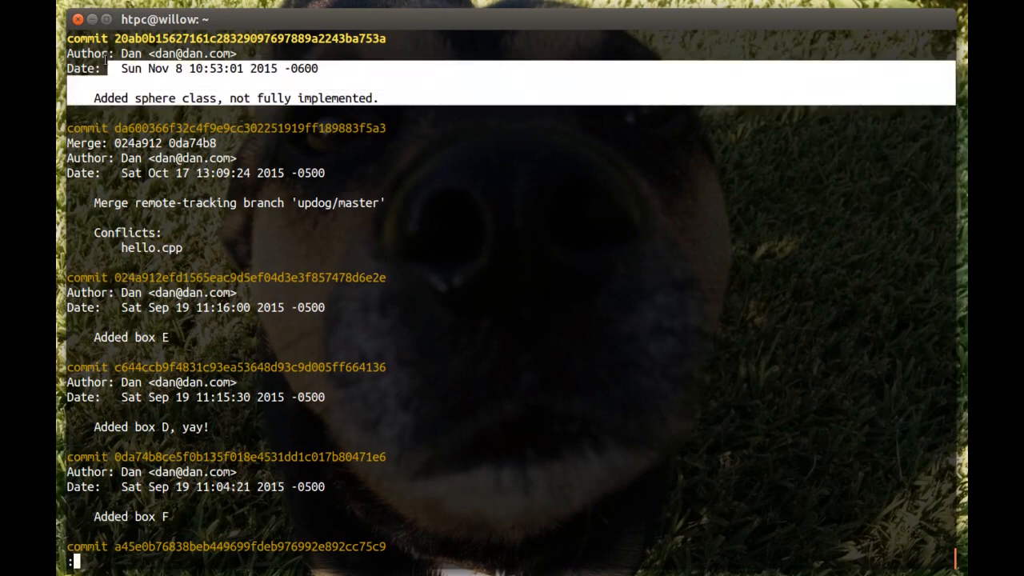
pyautogui.write('q')
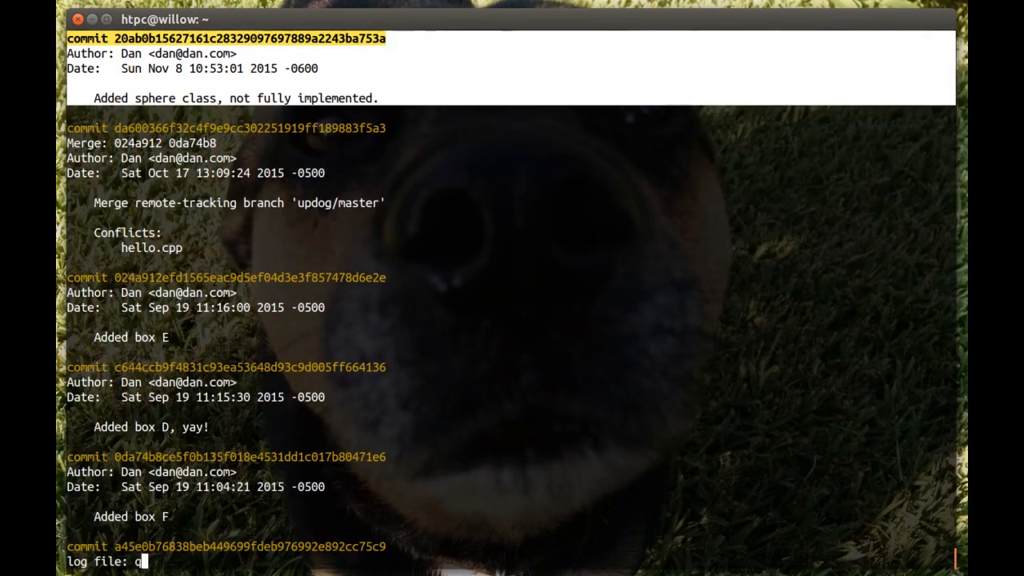
pyautogui.press('q')
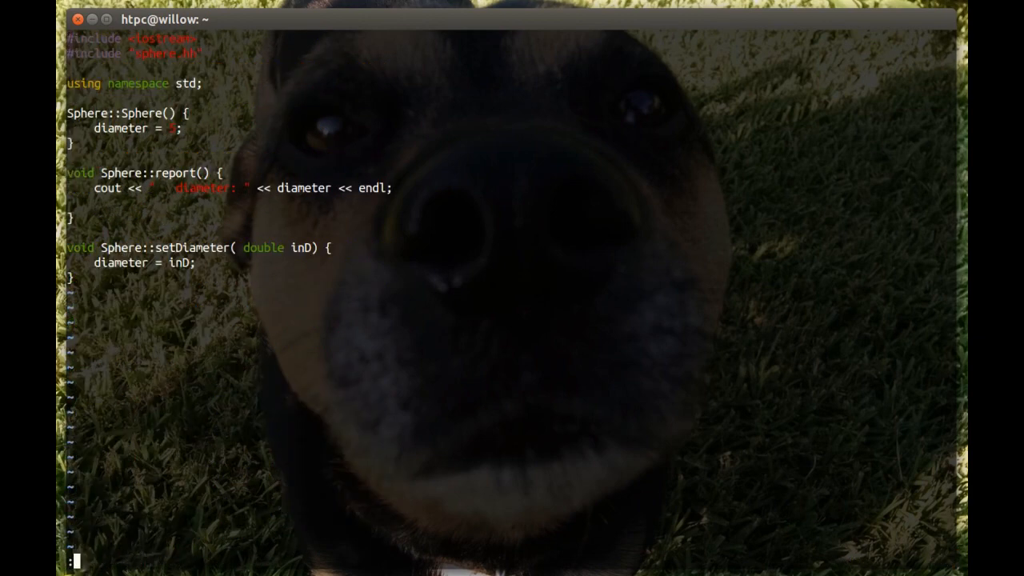
# Add a 'char * name;' member to sphere.hh in a split vim window, then rebuild and run hello
pyautogui.write('split')
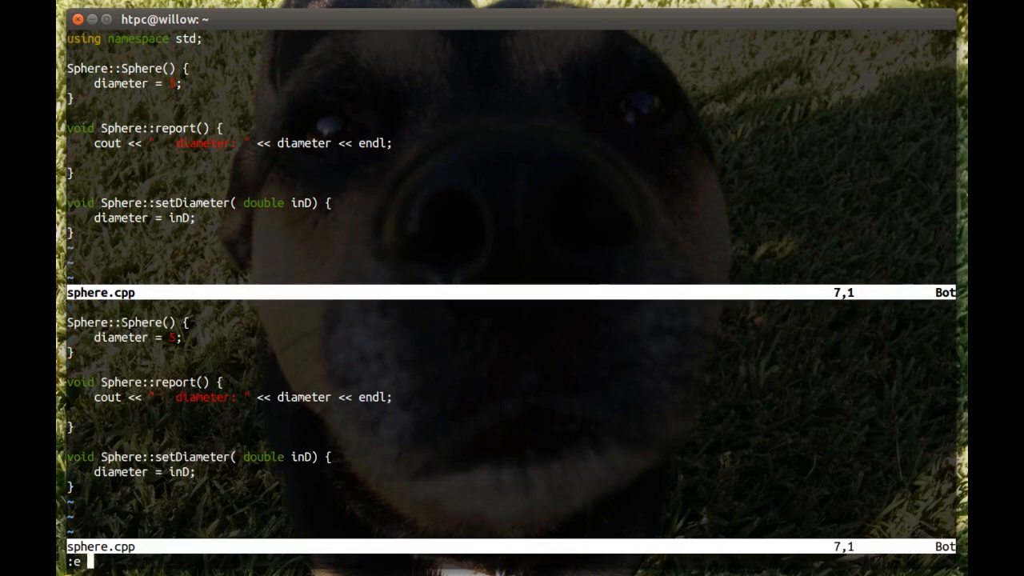
pyautogui.write('sphere.hh')
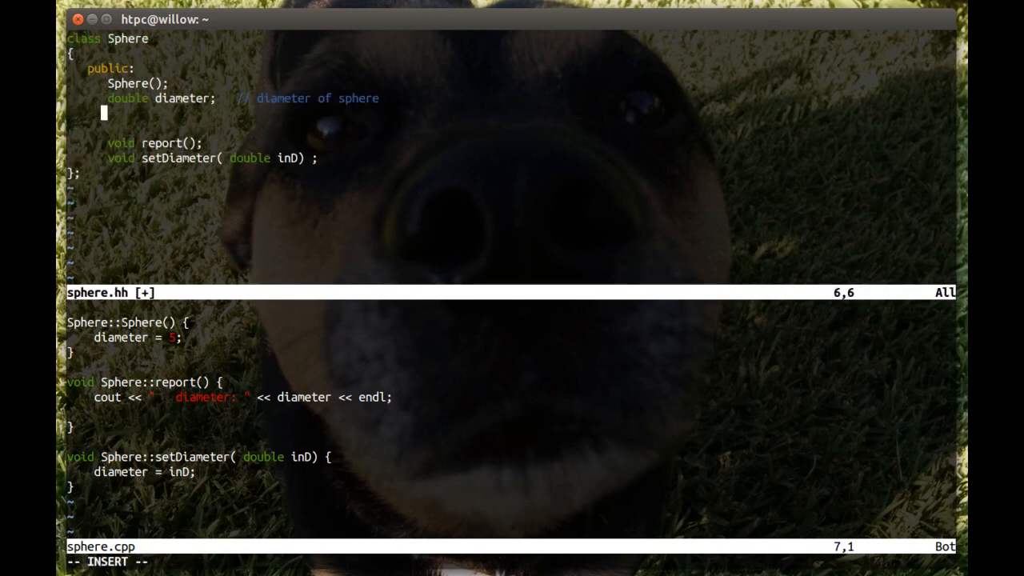
pyautogui.write('char *')
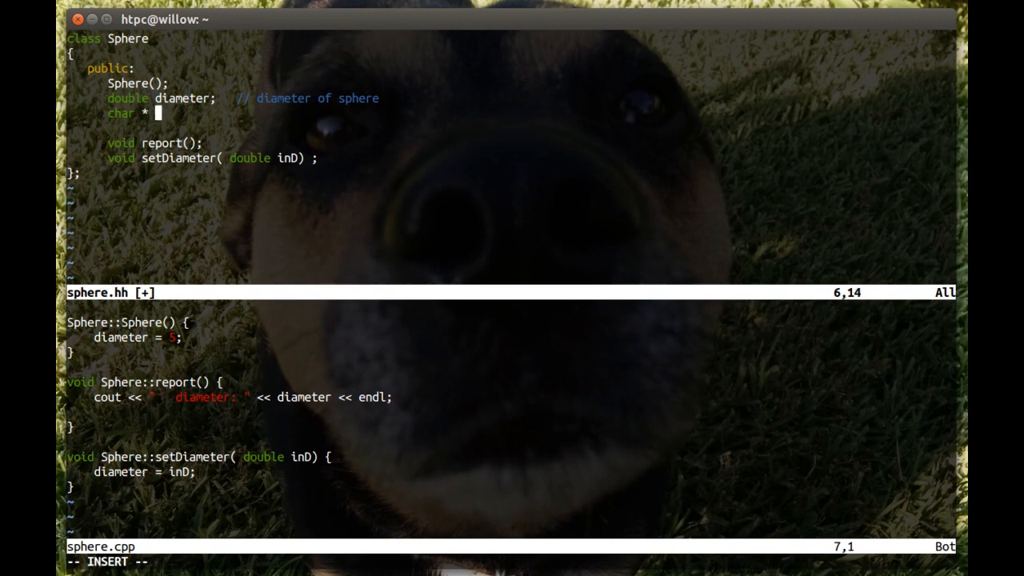
pyautogui.write('name;')
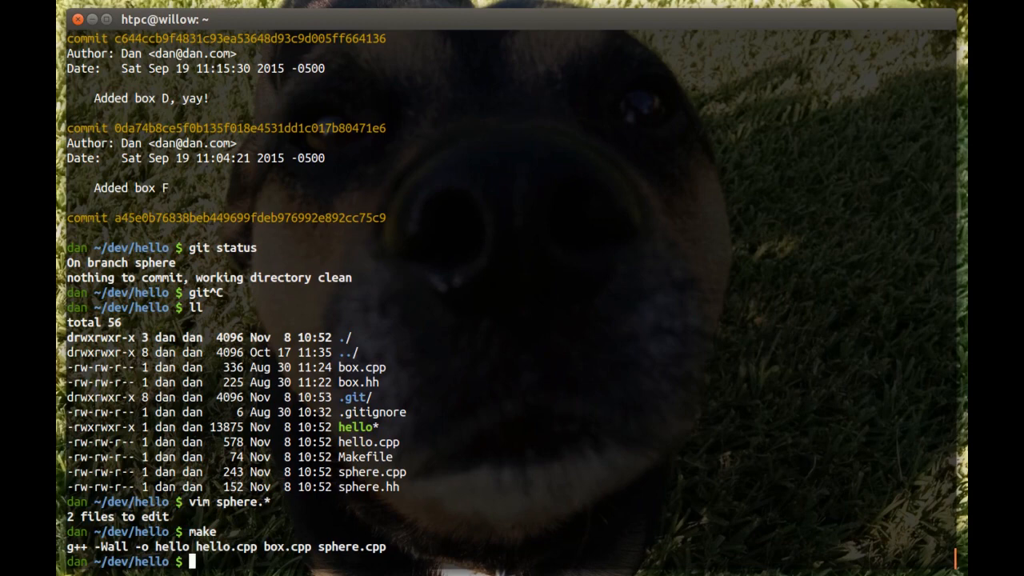
pyautogui.write('./hello')
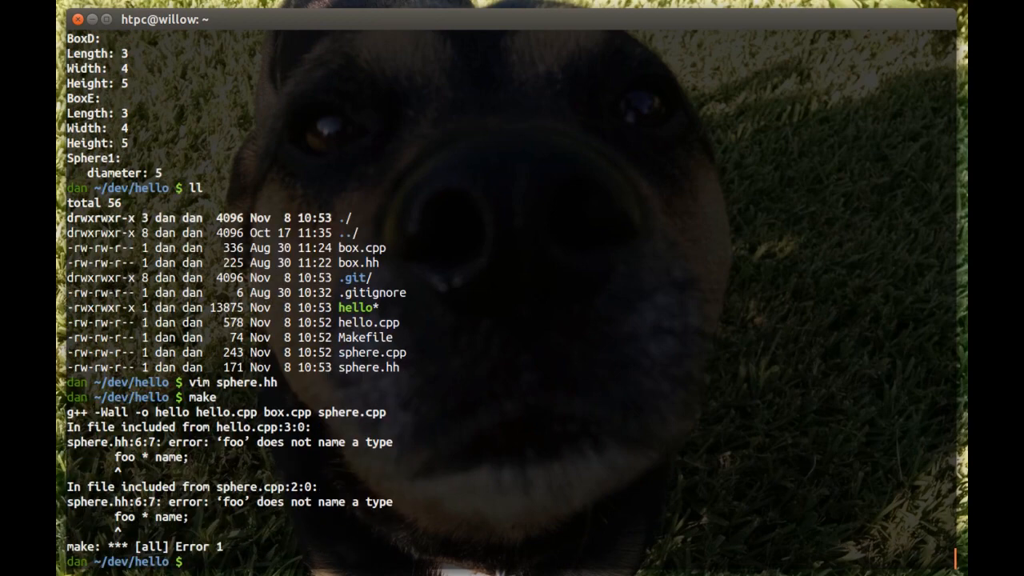
# Stage sphere.hh and commit it with the message 'Added name to sphere class'
pyautogui.write('git')
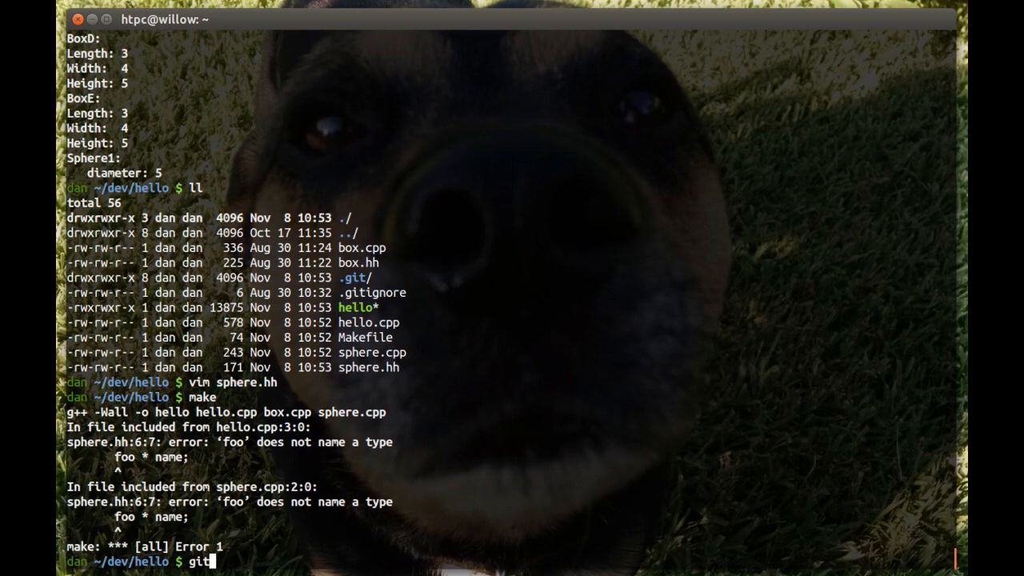
pyautogui.write('s')
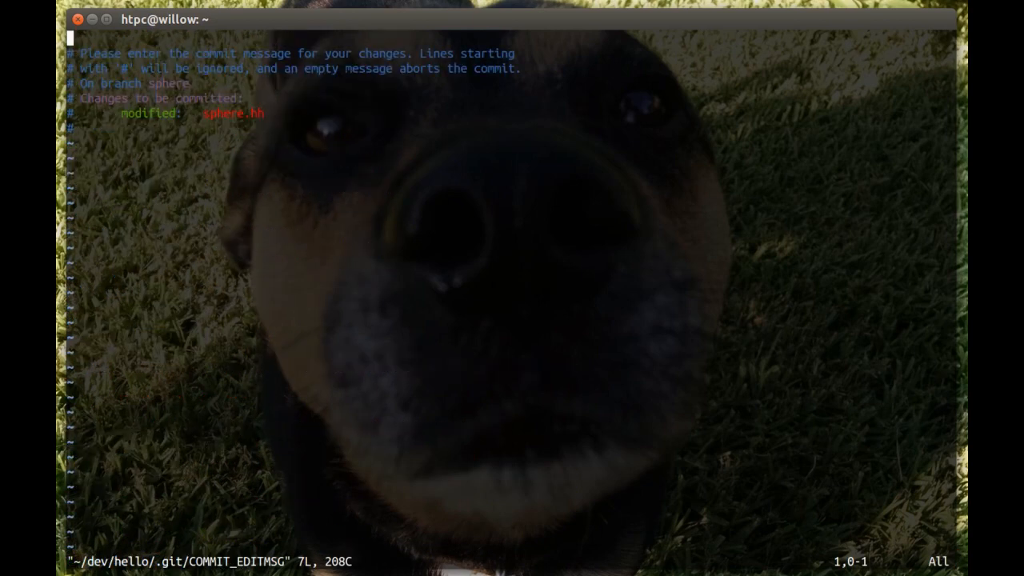
pyautogui.write('Added')
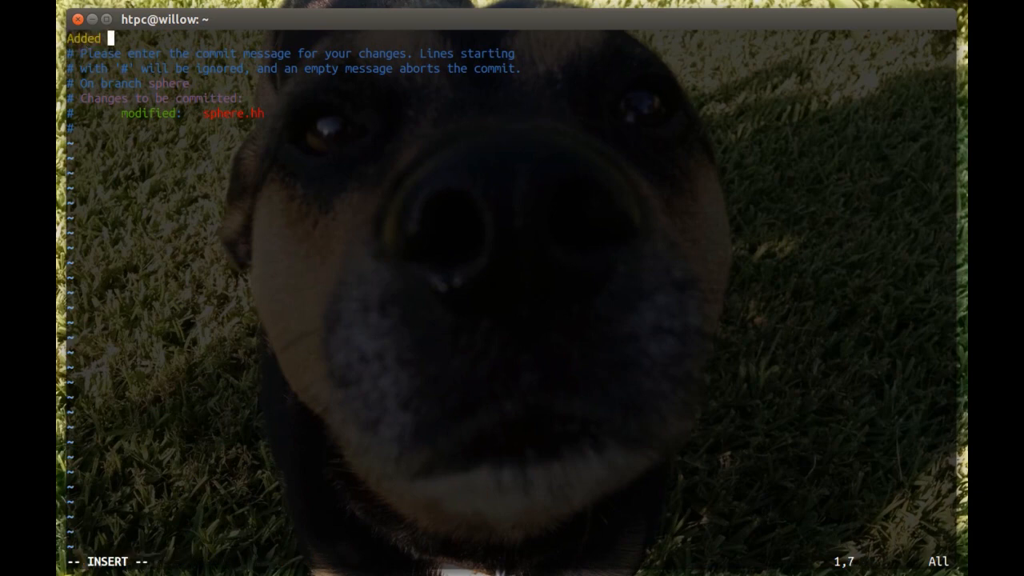
pyautogui.write('name to sphere clas')
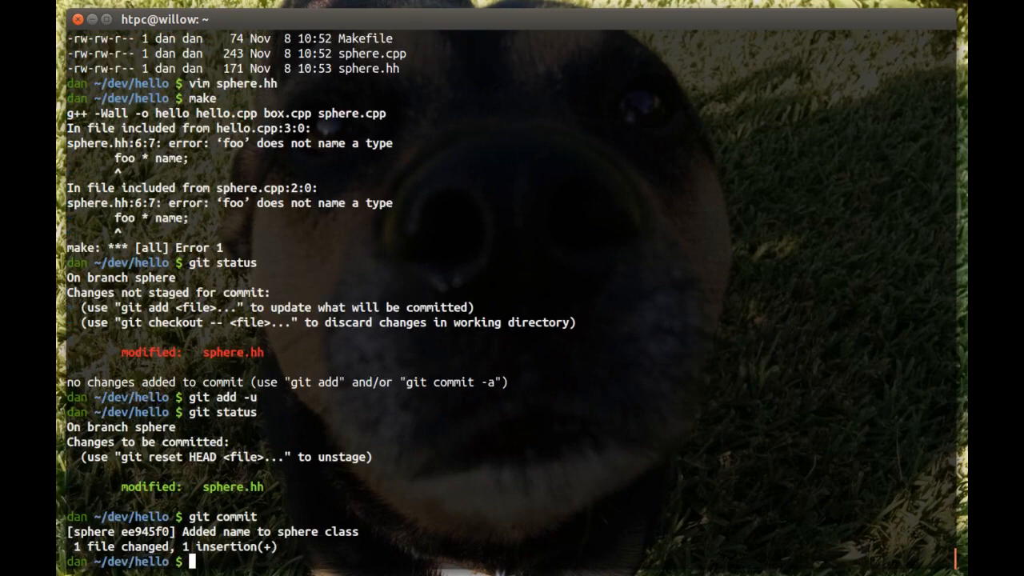
# Stage the sphere.hh fix and commit it as 'Fixed bad type of name in sphere class.'
pyautogui.write('git log')
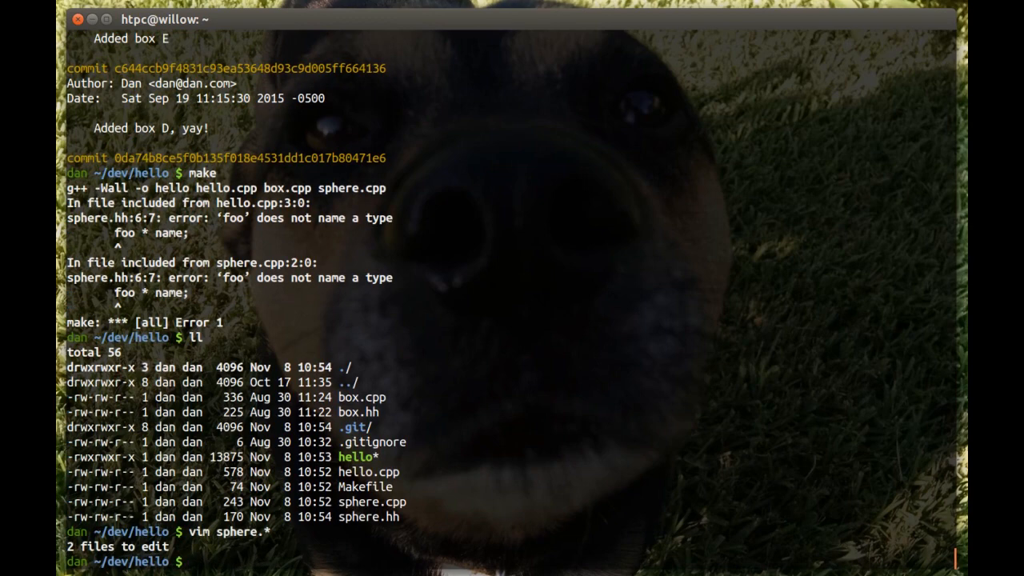
pyautogui.write('git status')
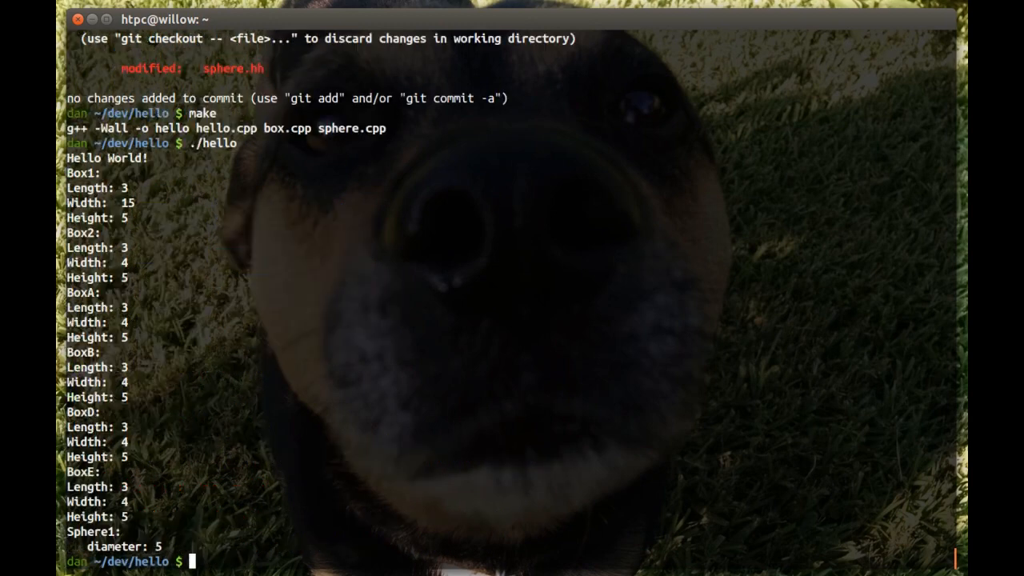
pyautogui.write('gs')
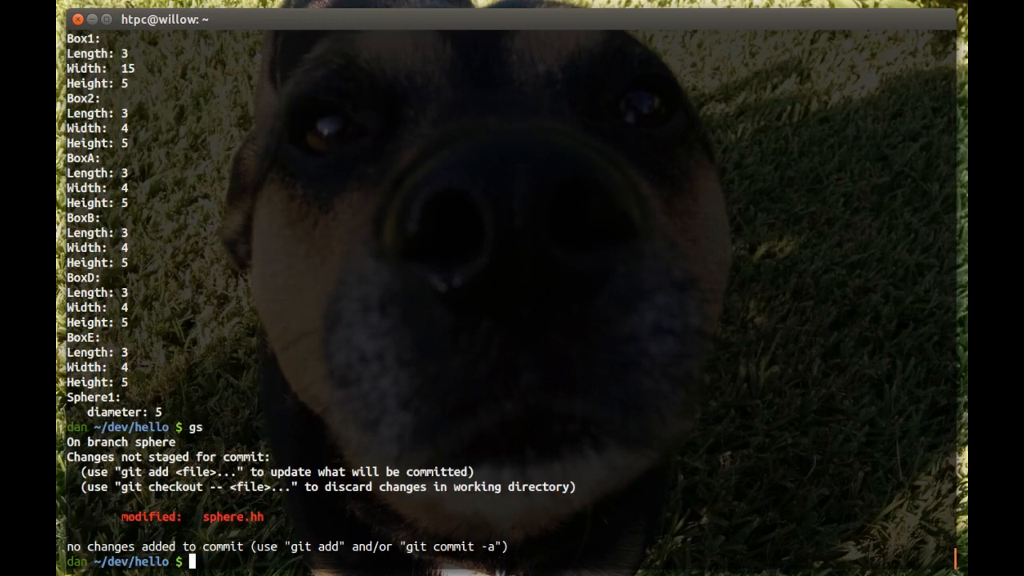
pyautogui.write('git add -u')
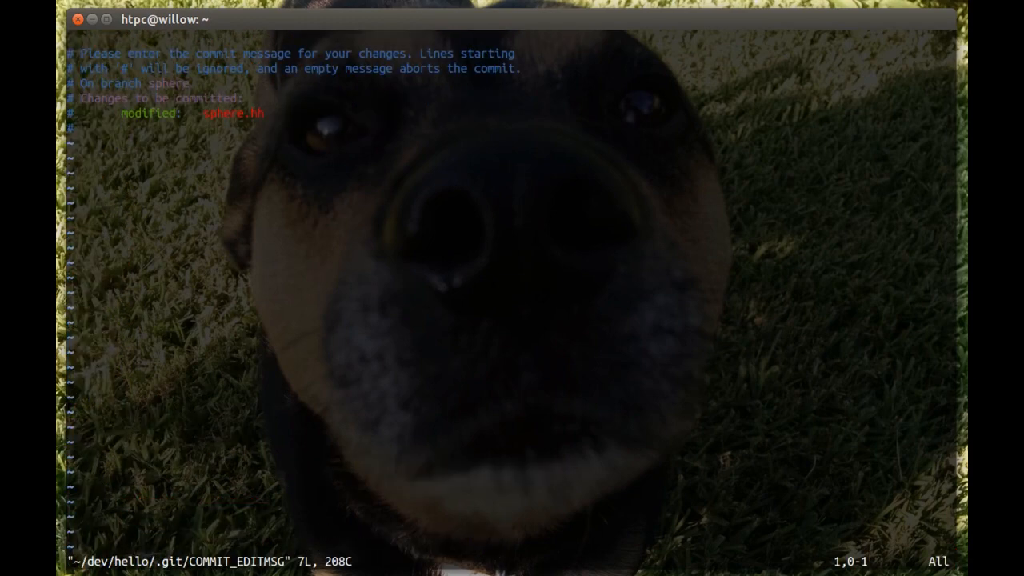
pyautogui.write('Fixed bas')
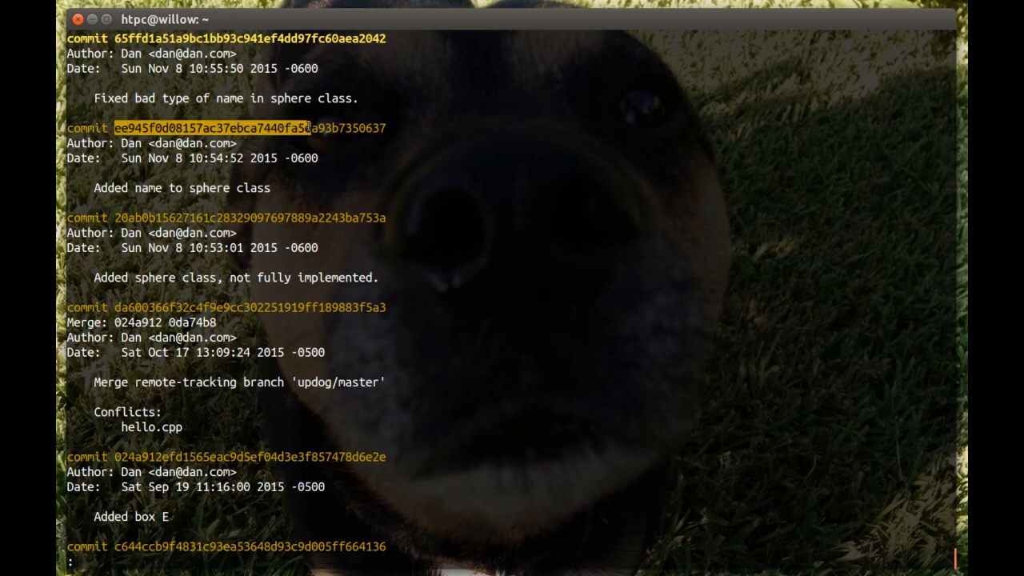
pyautogui.moveTo(394, 218)
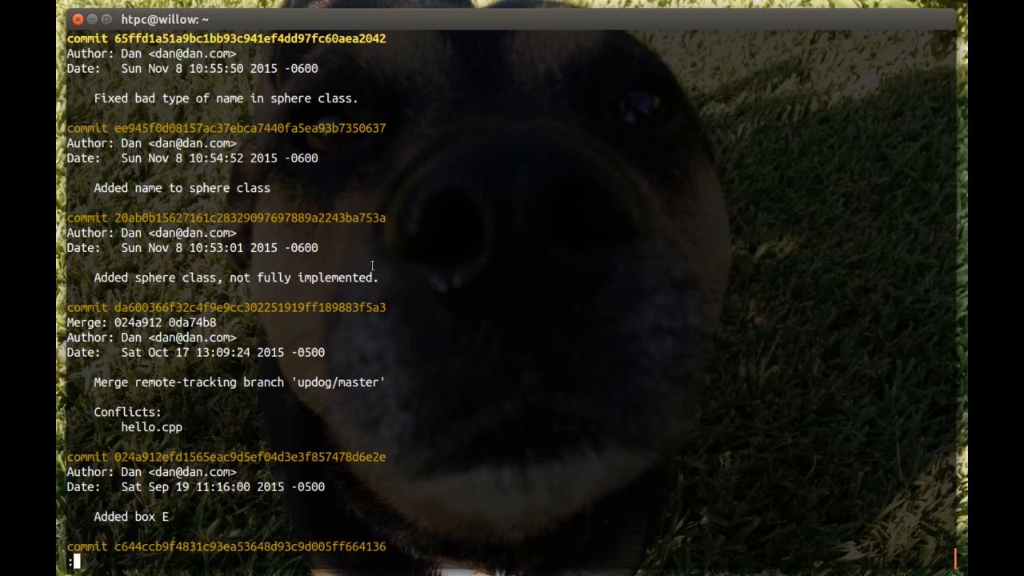
pyautogui.moveTo(136, 293)
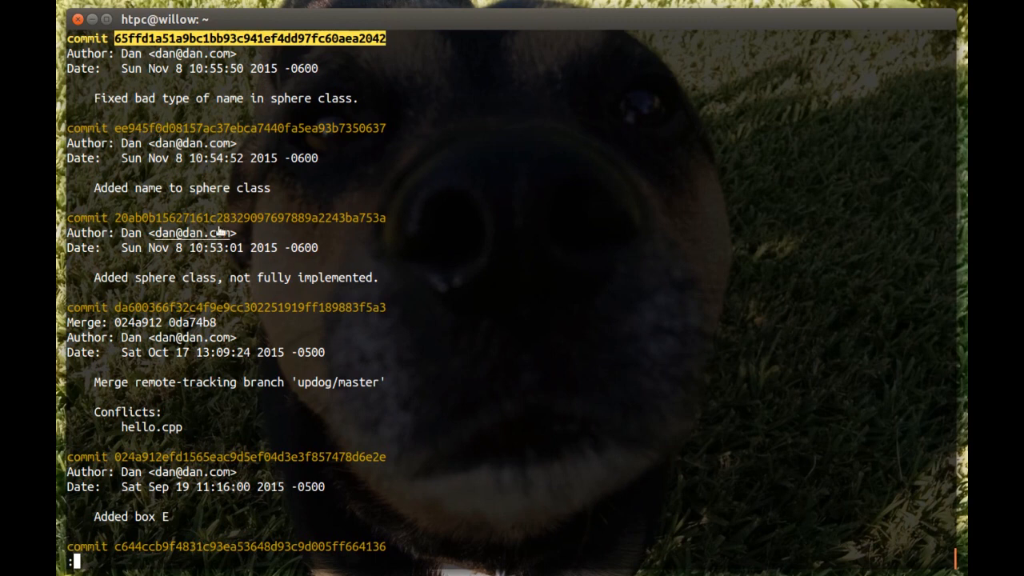
pyautogui.moveTo(270, 255)
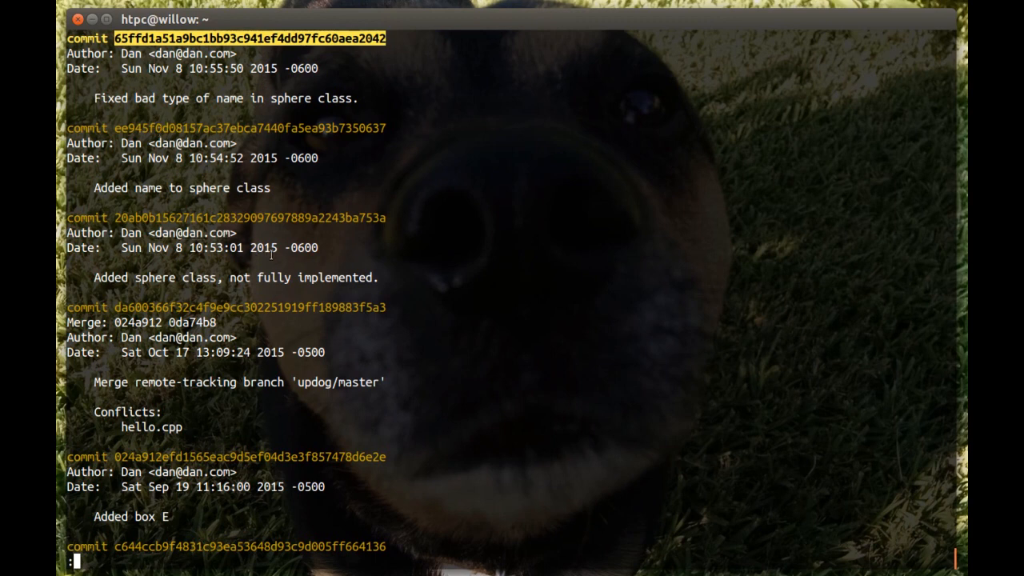
pyautogui.moveTo(360, 276)
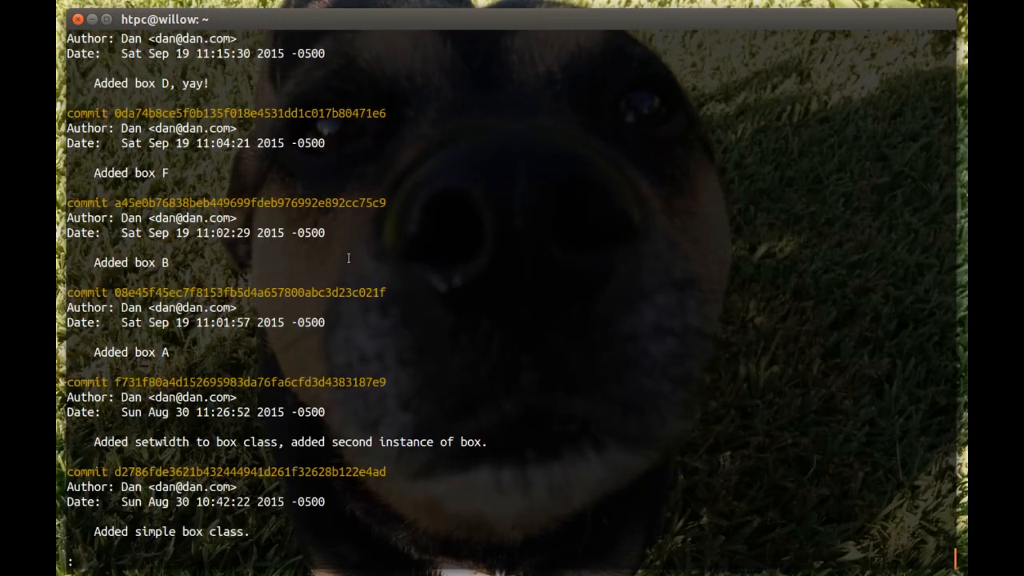
# Scroll the git log to locate the three sphere commits above the merge, then quit
pyautogui.scroll(-3)
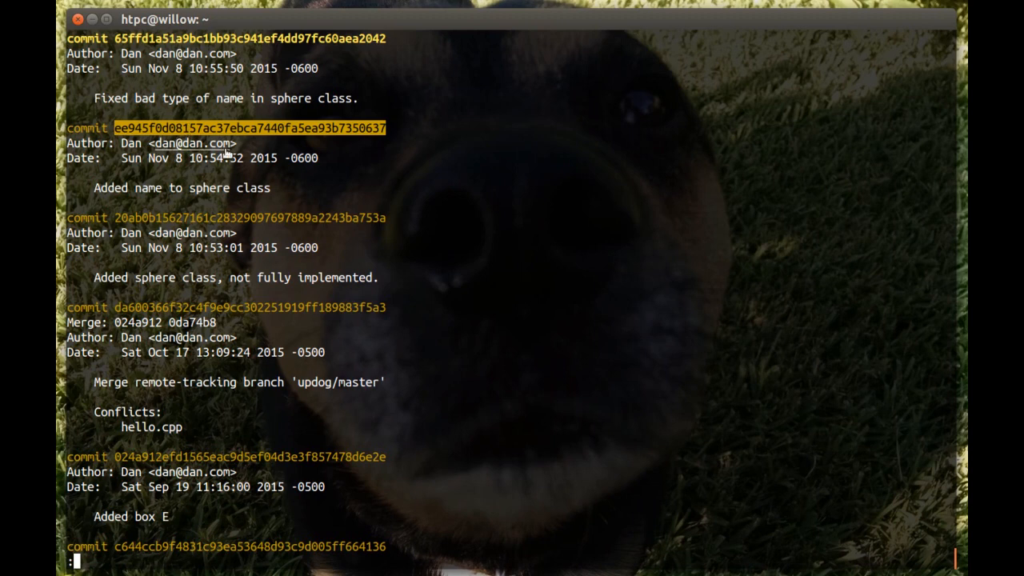
pyautogui.moveTo(246, 166)
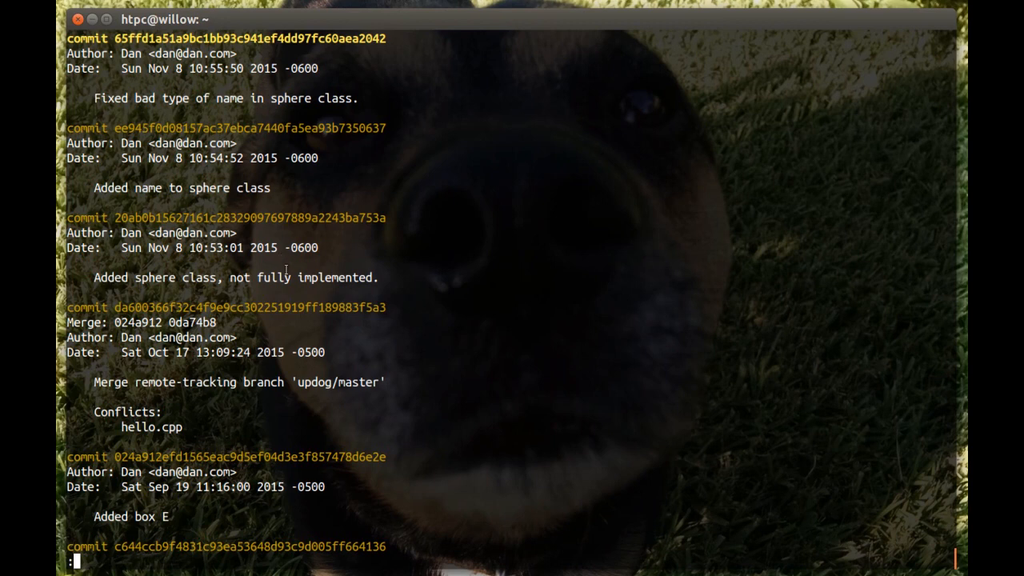
pyautogui.press('q')
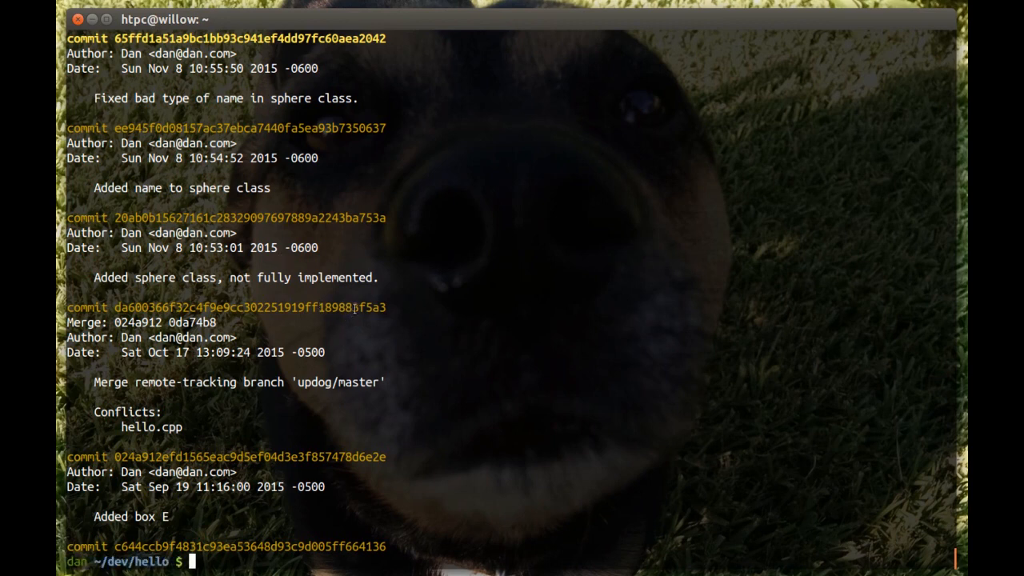
pyautogui.moveTo(709, 236)
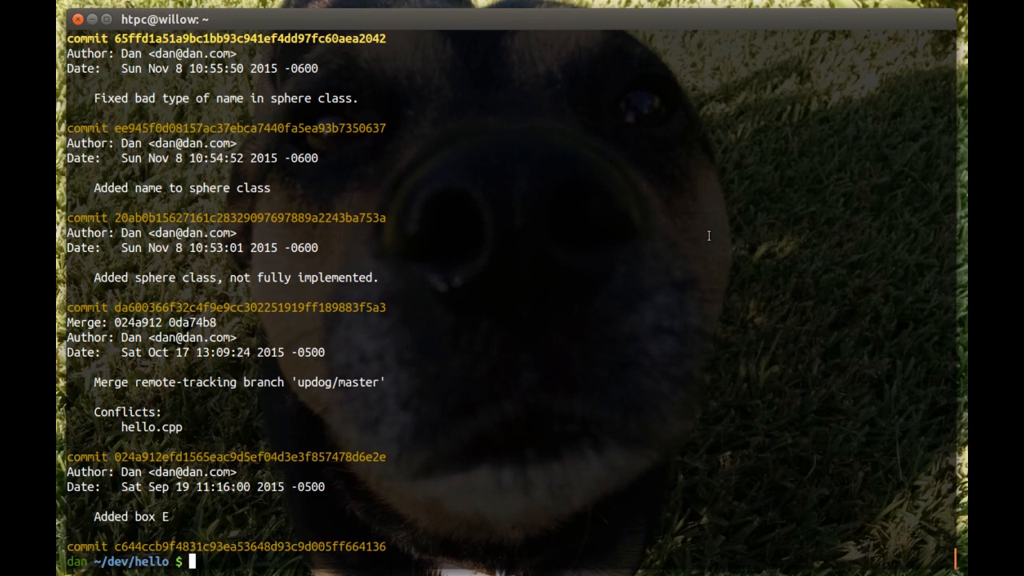
# Read the git-rebase manual page description, then close it
pyautogui.write('ma')
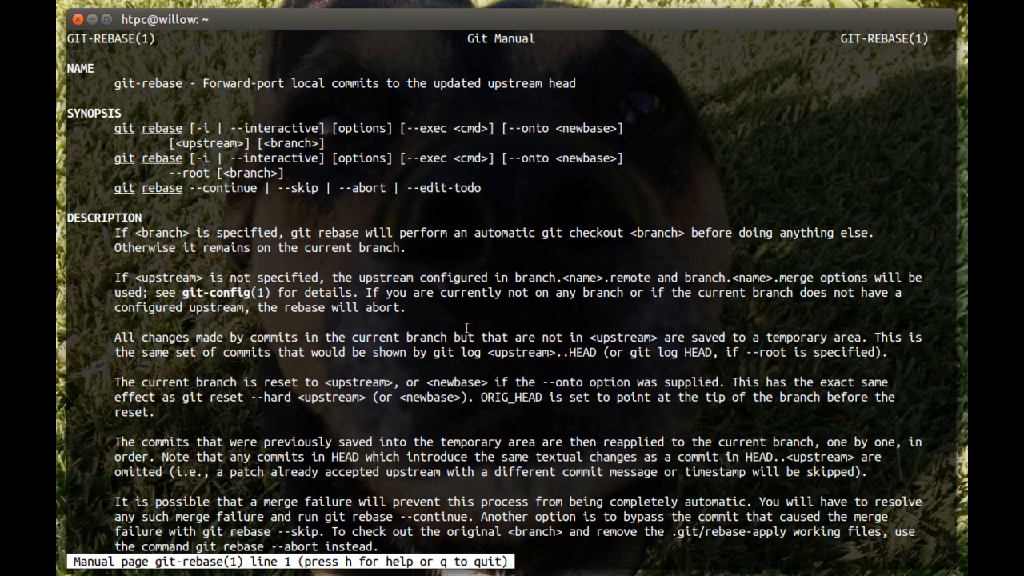
pyautogui.scroll(-3)
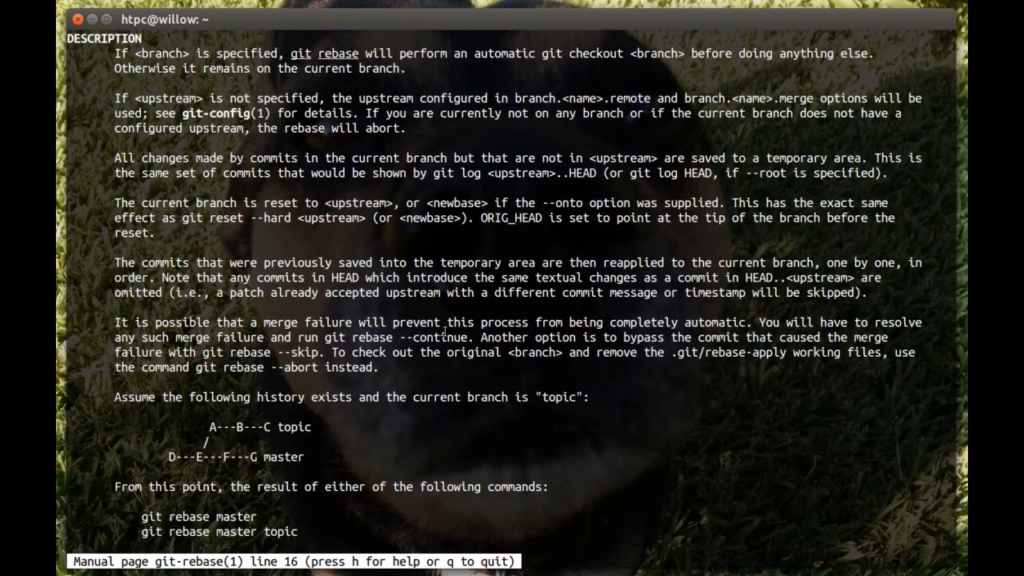
pyautogui.press('q')
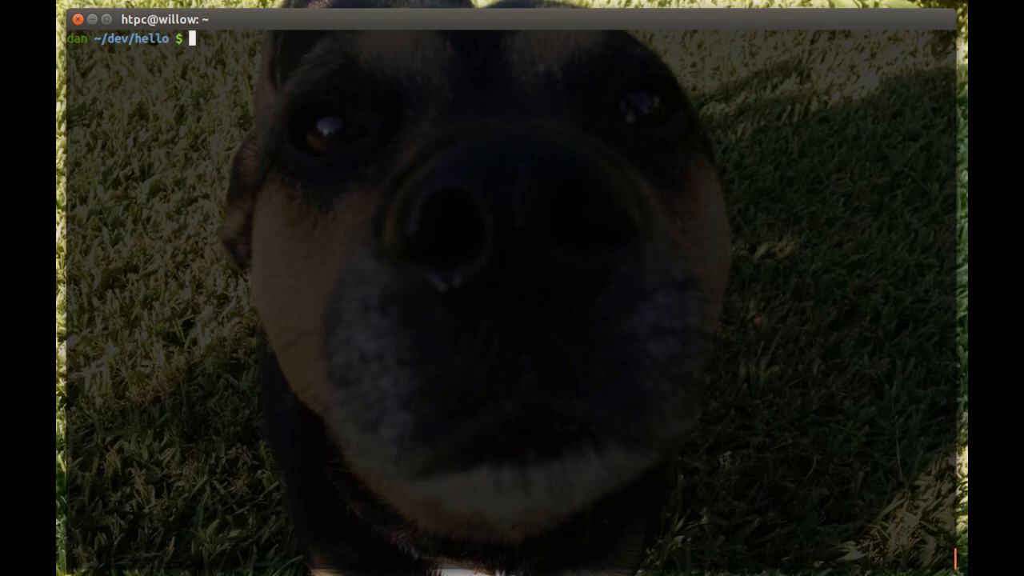
# Run git rebase -i HEAD~3 to list the three sphere commits as picks
pyautogui.write('git')
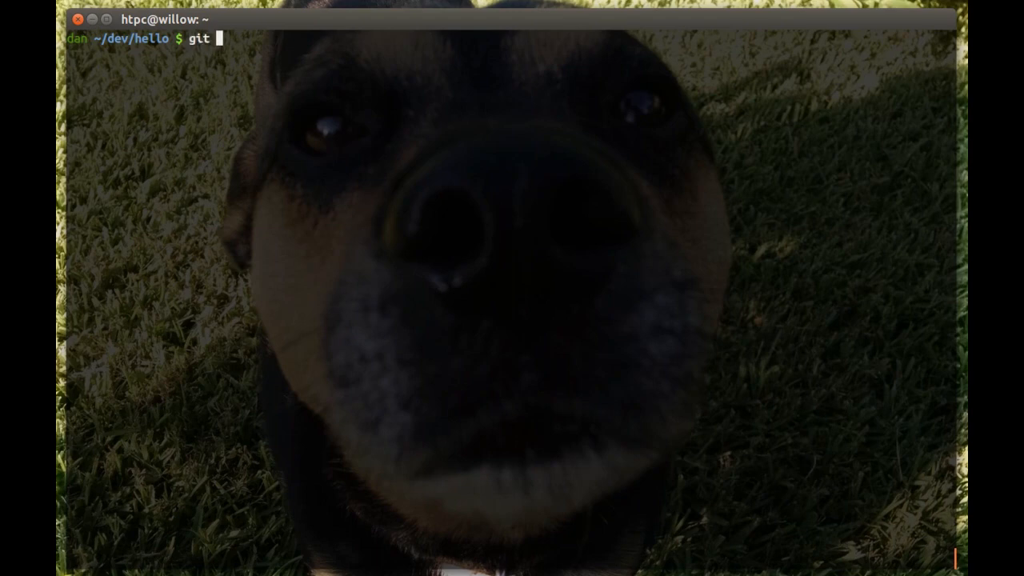
pyautogui.write('rebase -i')
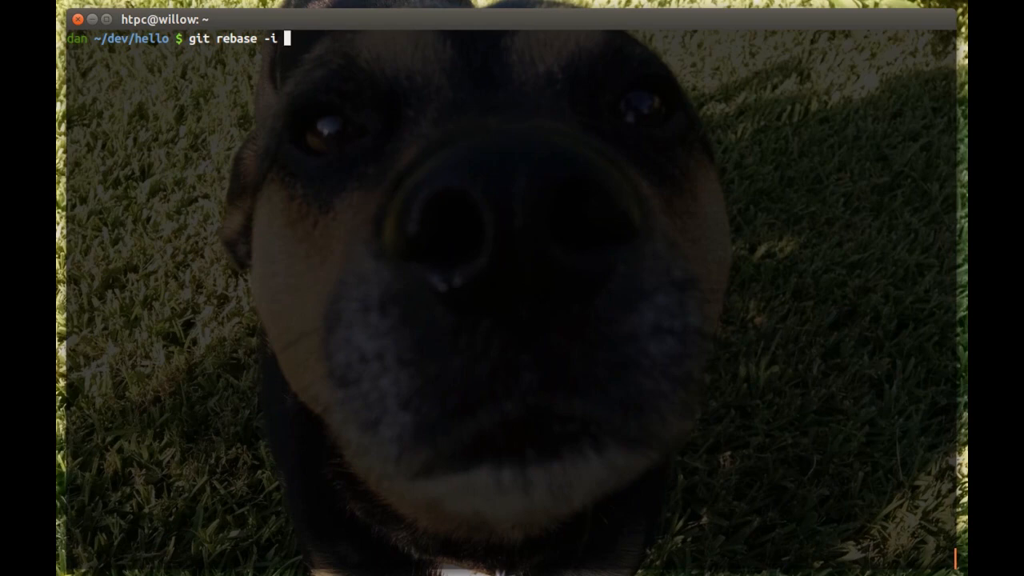
pyautogui.write('HEAD')
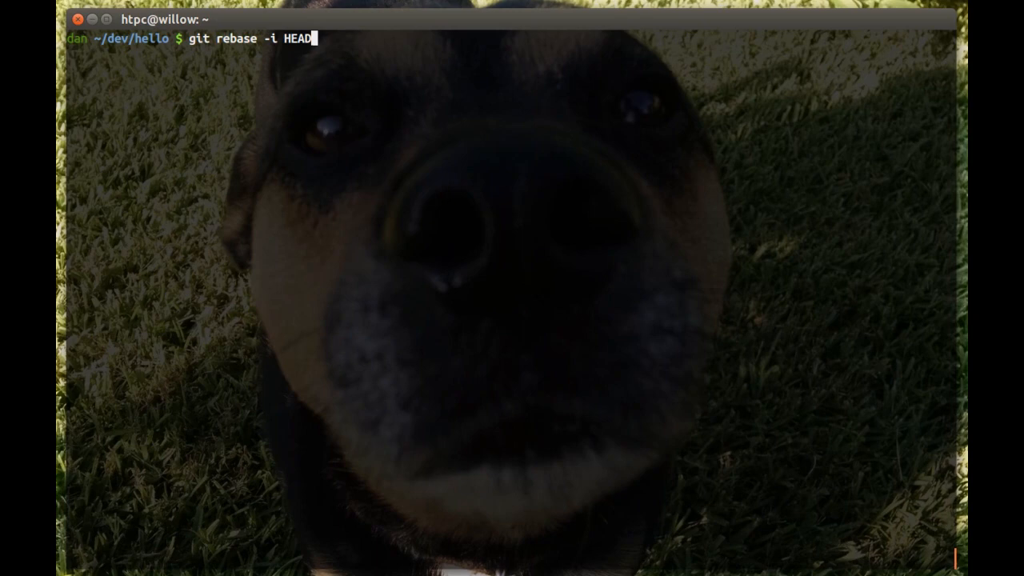
pyautogui.write('~3')
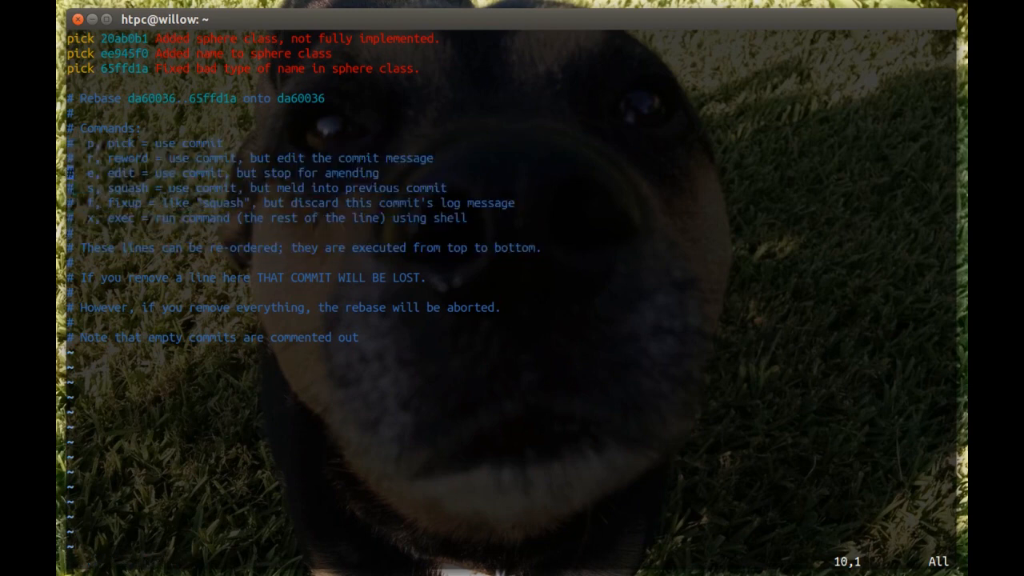
# Change the second and third sphere commits from pick to squash and save the rebase todo list
pyautogui.press('gg')
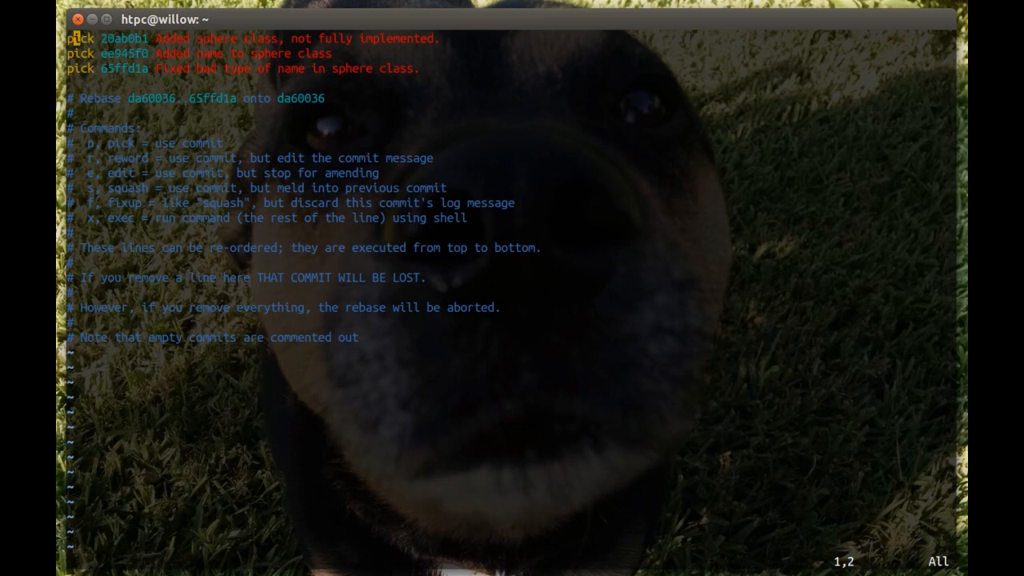
pyautogui.press('V')
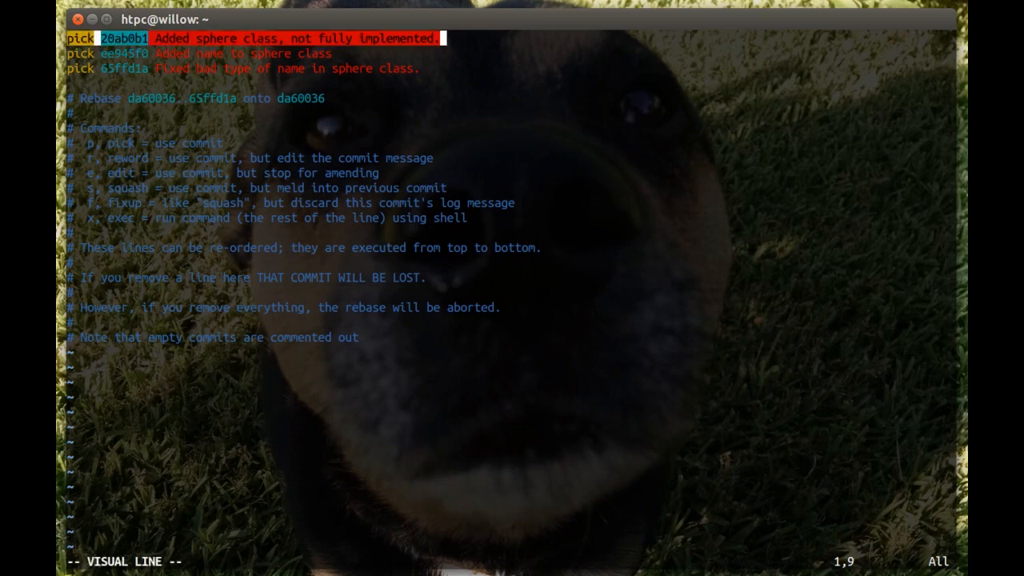
pyautogui.press('j')
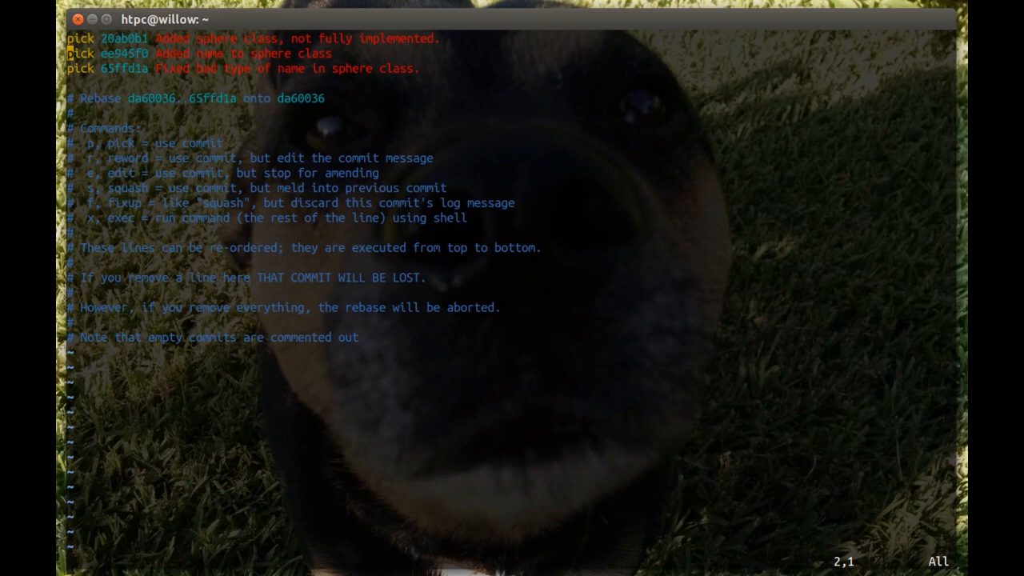
pyautogui.press('Up')
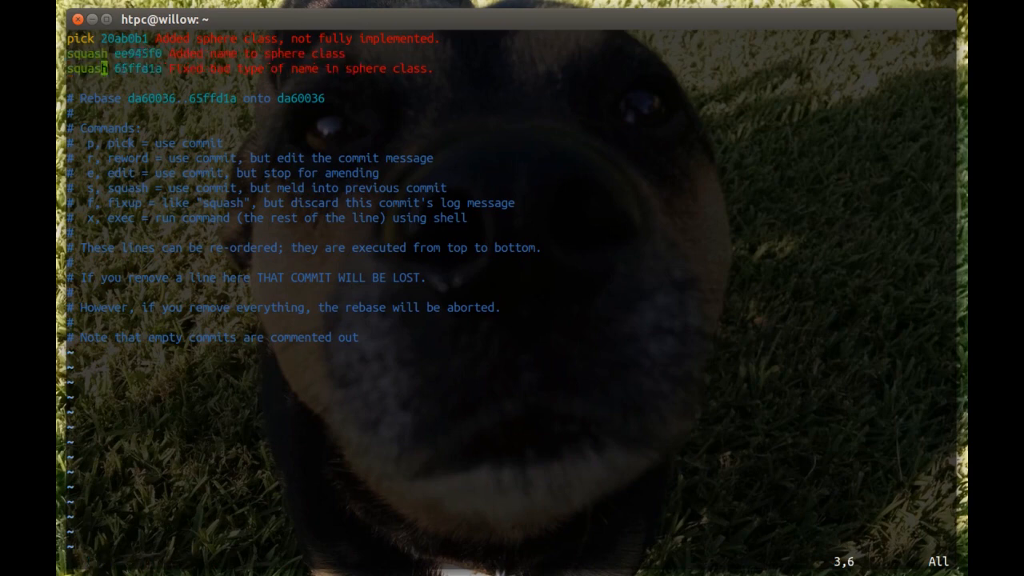
pyautogui.write(':w')
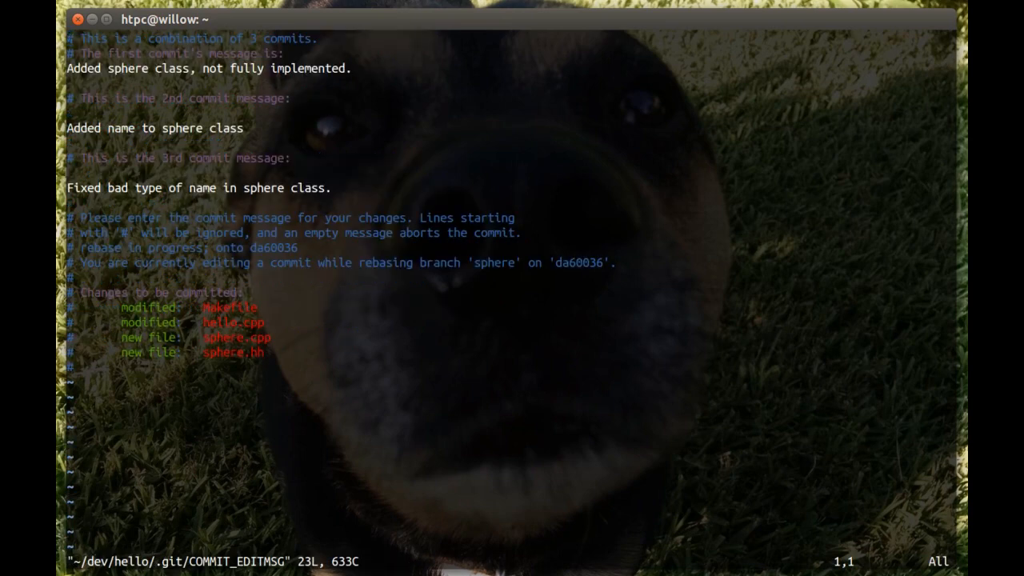
pyautogui.press('Down')
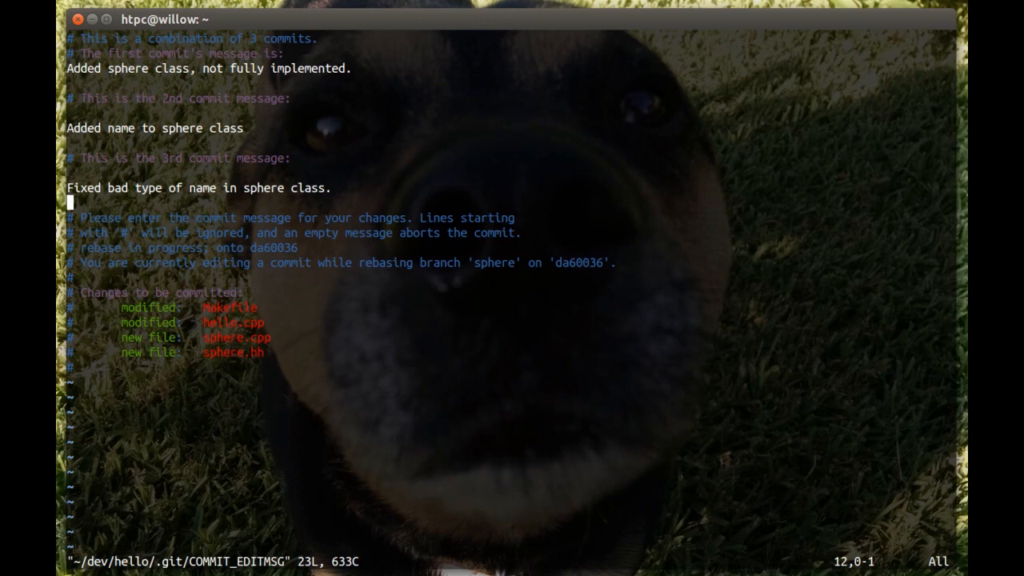
pyautogui.press('Up')
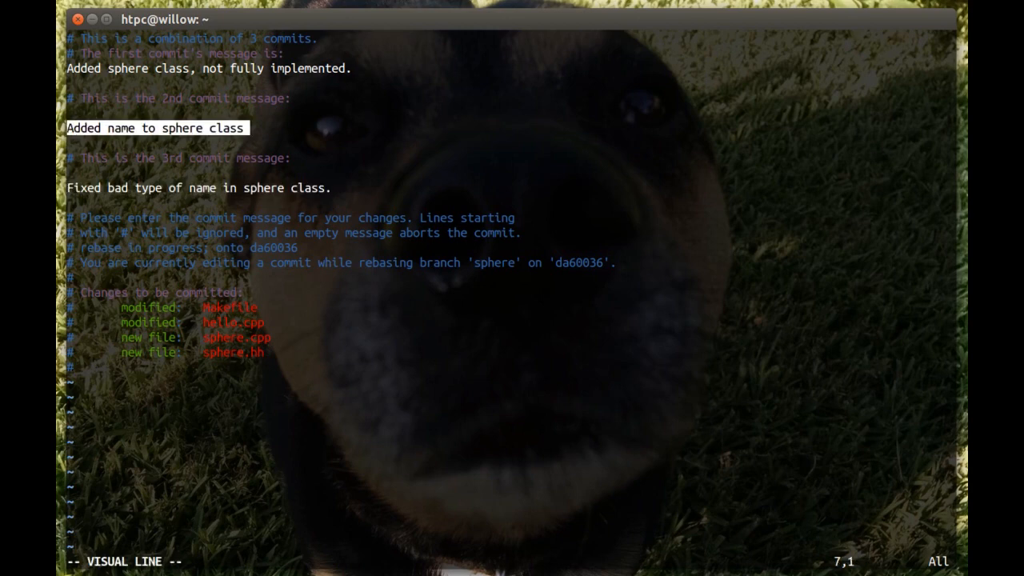
pyautogui.press('k')
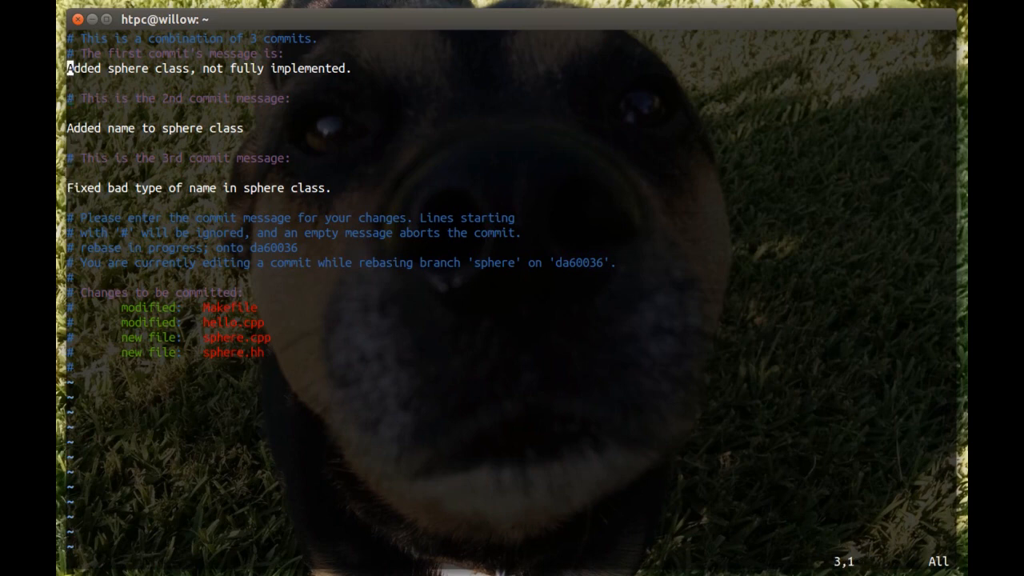
pyautogui.press('V')
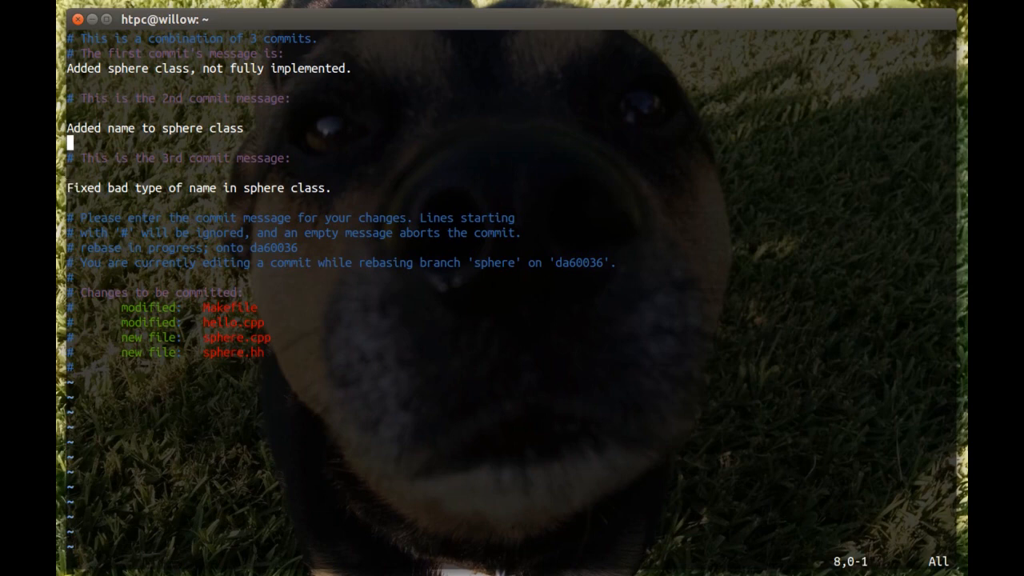
pyautogui.press('Down')
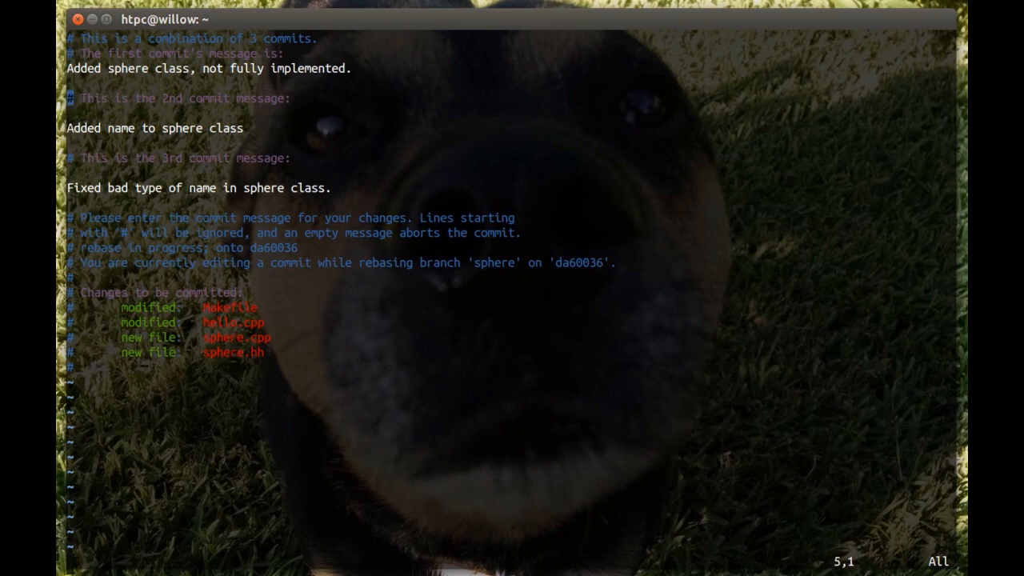
pyautogui.press(':')
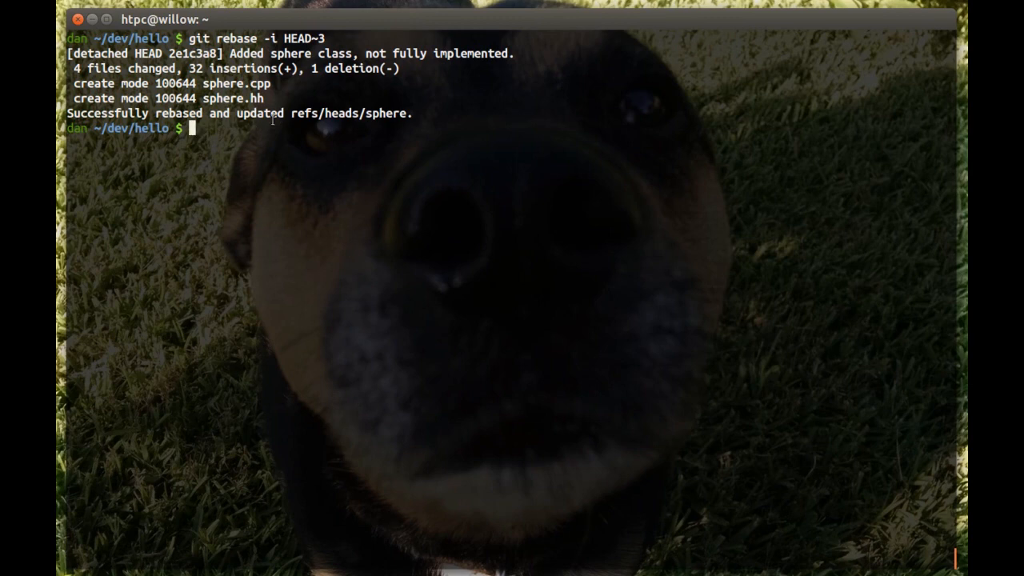
pyautogui.moveTo(484, 75)
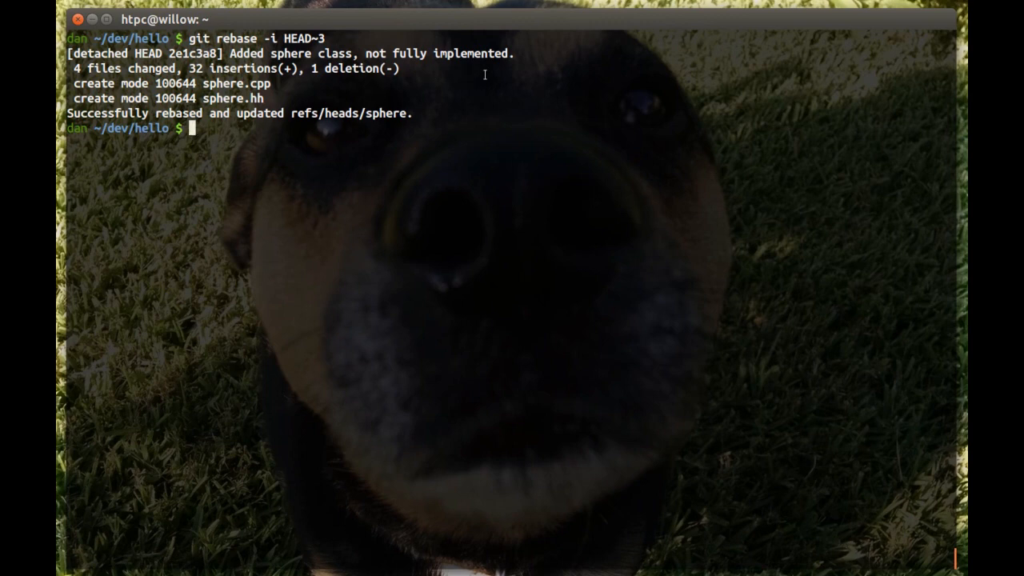
# Run git log to view the single squashed sphere commit, then open the git manual page
pyautogui.write('git log')
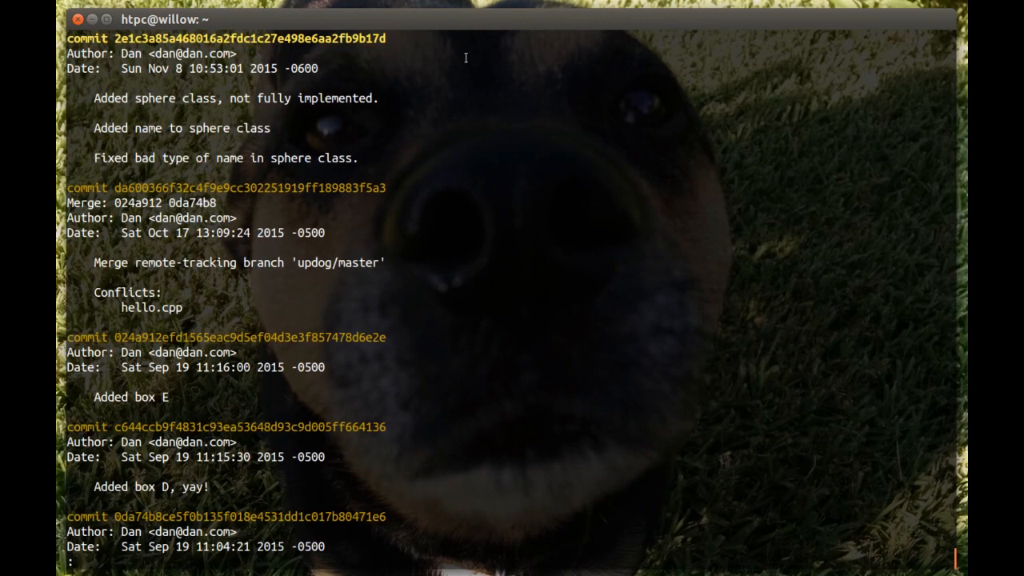
pyautogui.moveTo(361, 158)
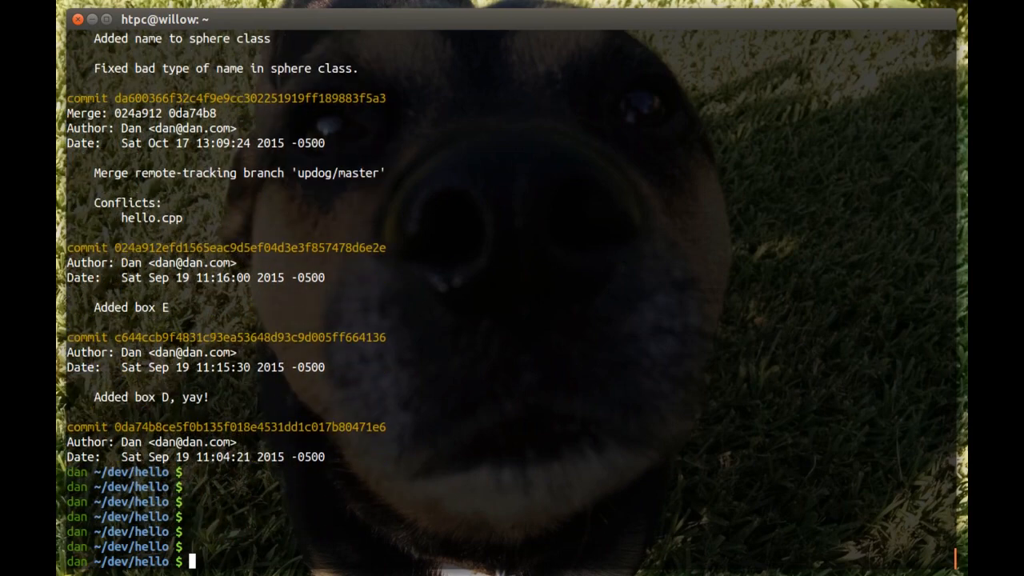
pyautogui.scroll(-3)
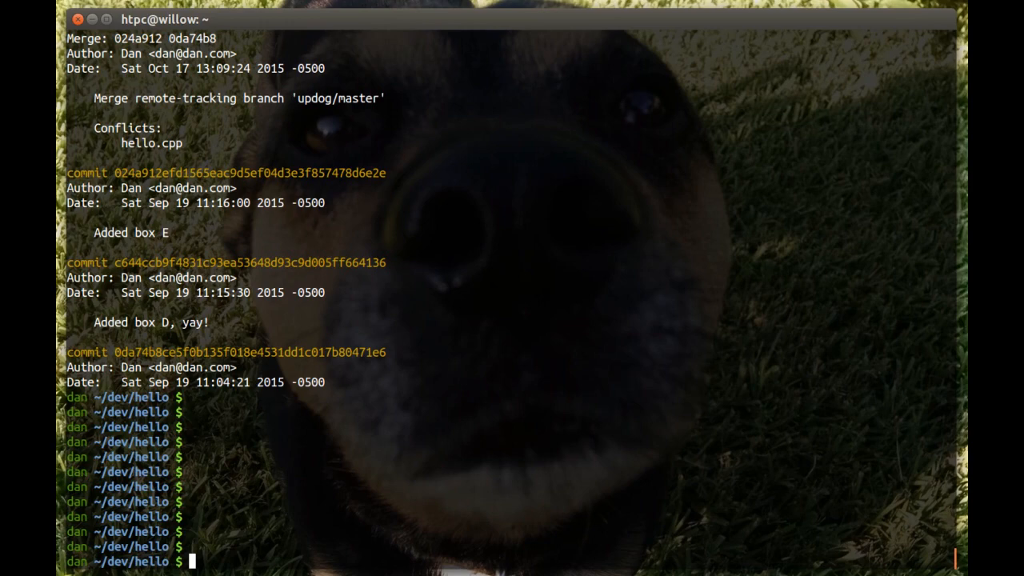
pyautogui.write('man git')
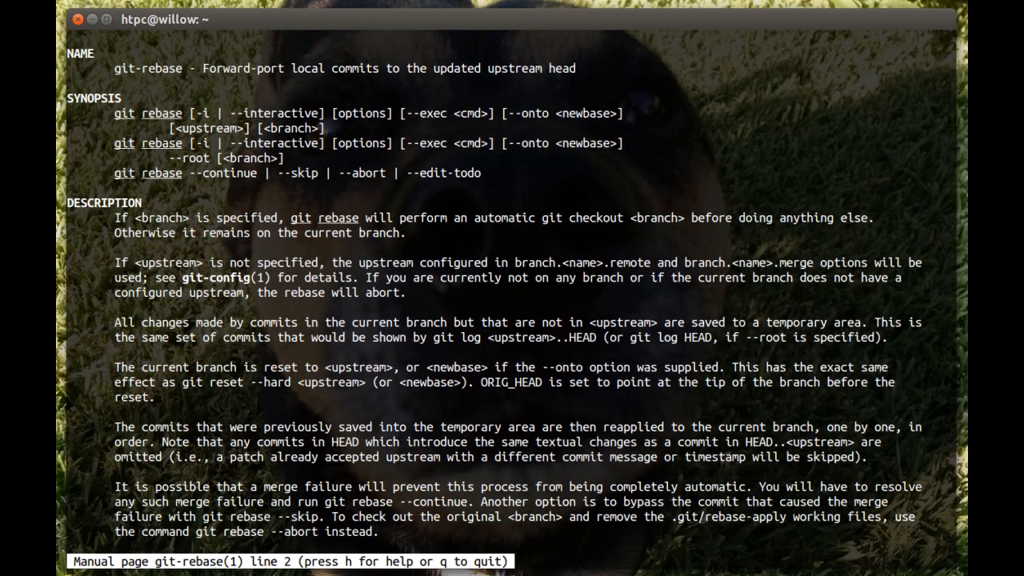
pyautogui.scroll(-3)
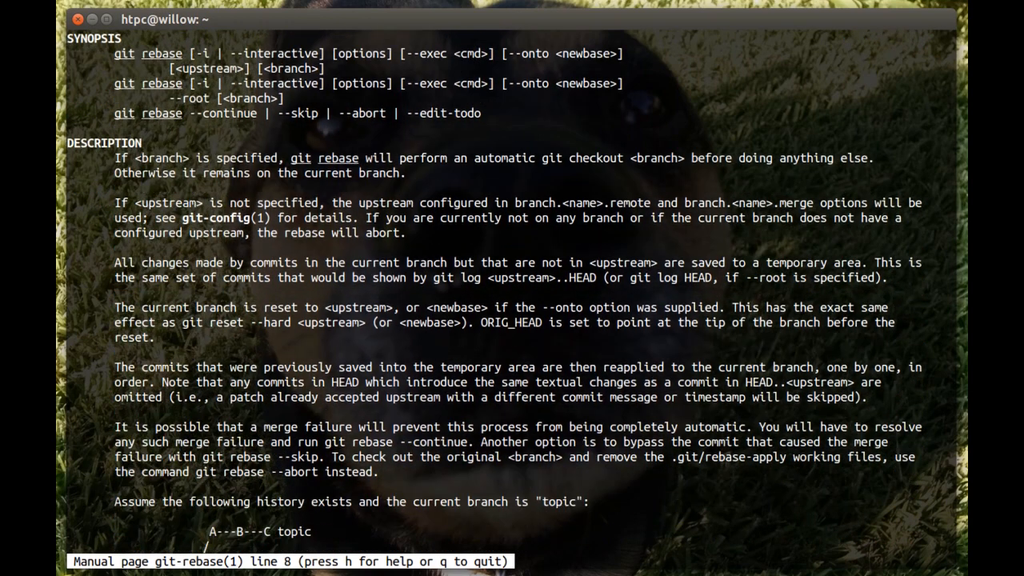
pyautogui.scroll(-3)
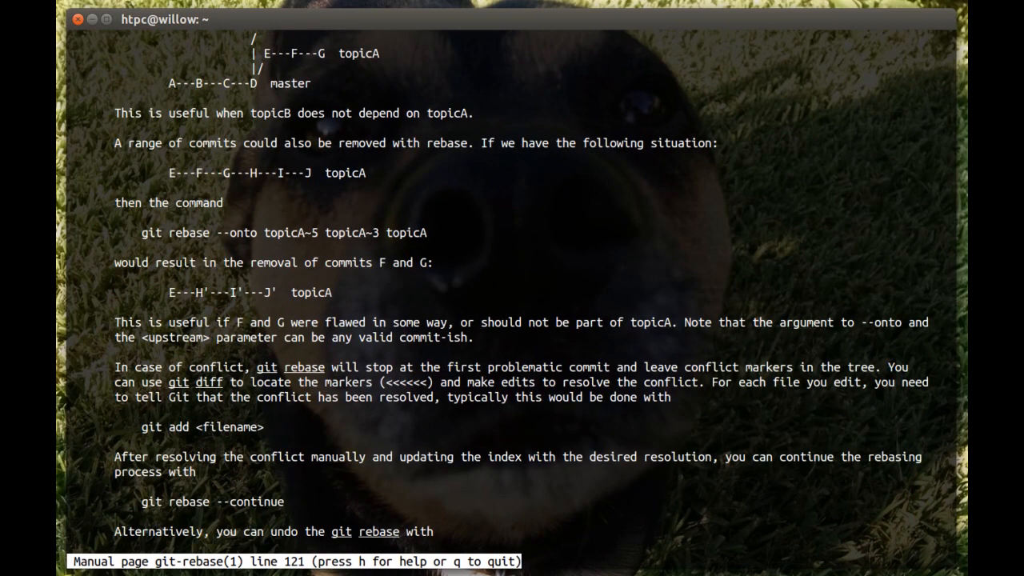
pyautogui.scroll(-3)
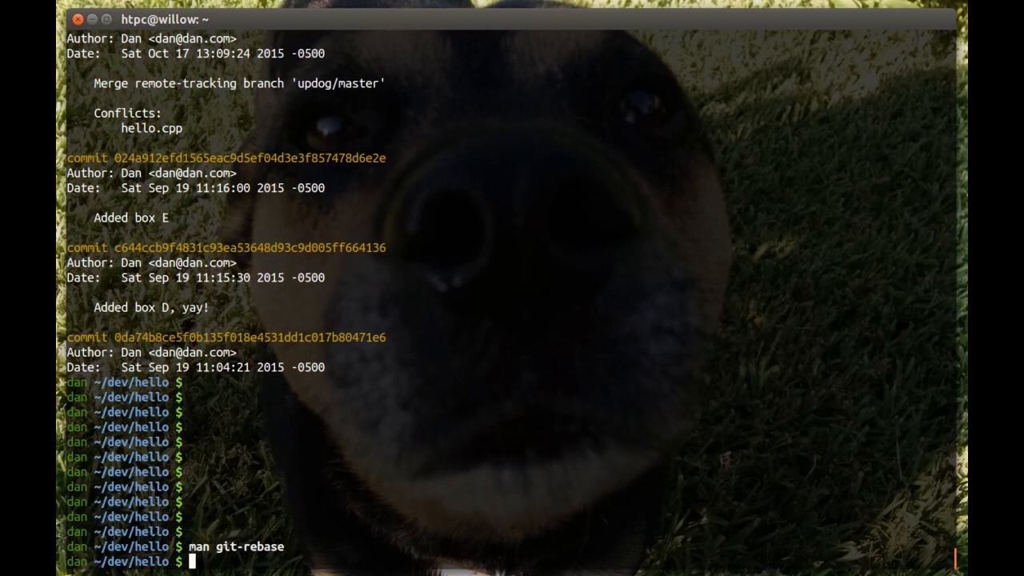
pyautogui.scroll(-3)
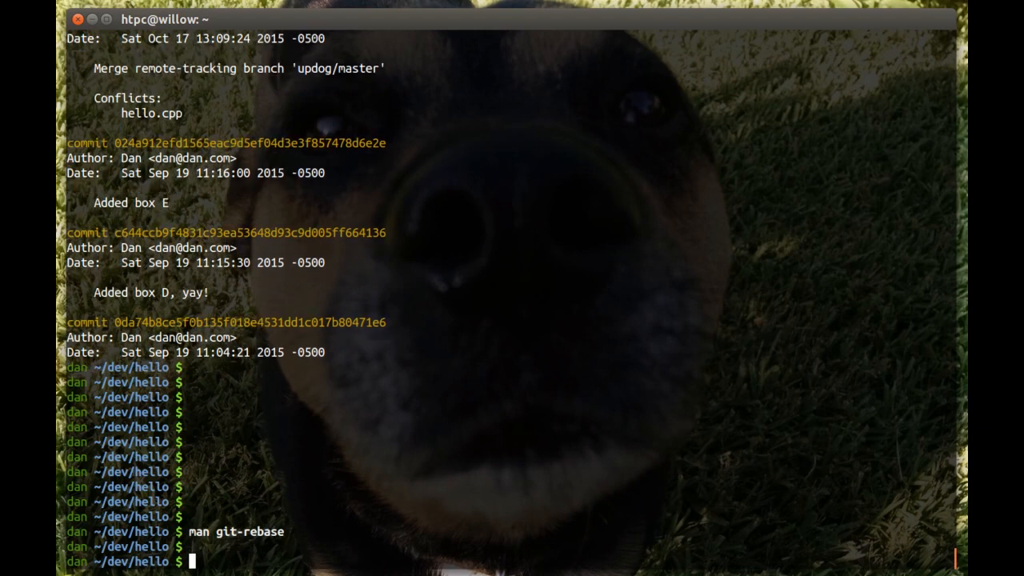
pyautogui.scroll(-3)
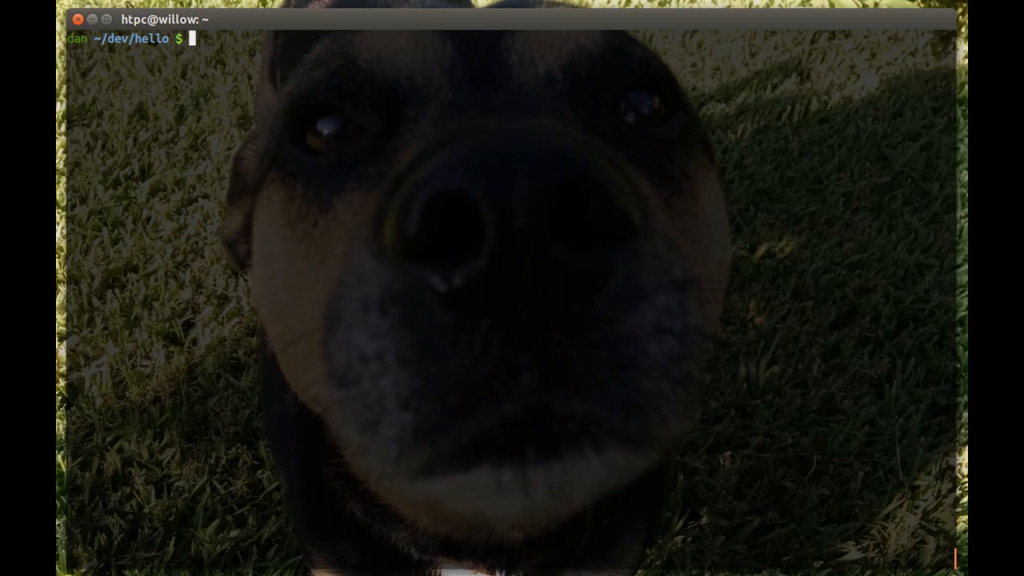
# Start entering the git reflog command to list the squash rebase steps
pyautogui.write('gi')
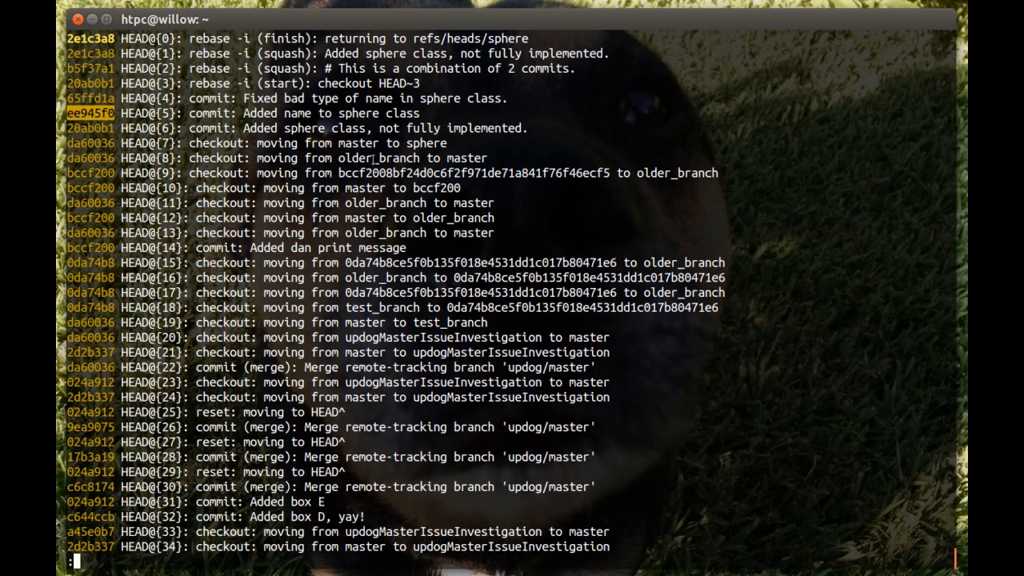
pyautogui.moveTo(429, 307)
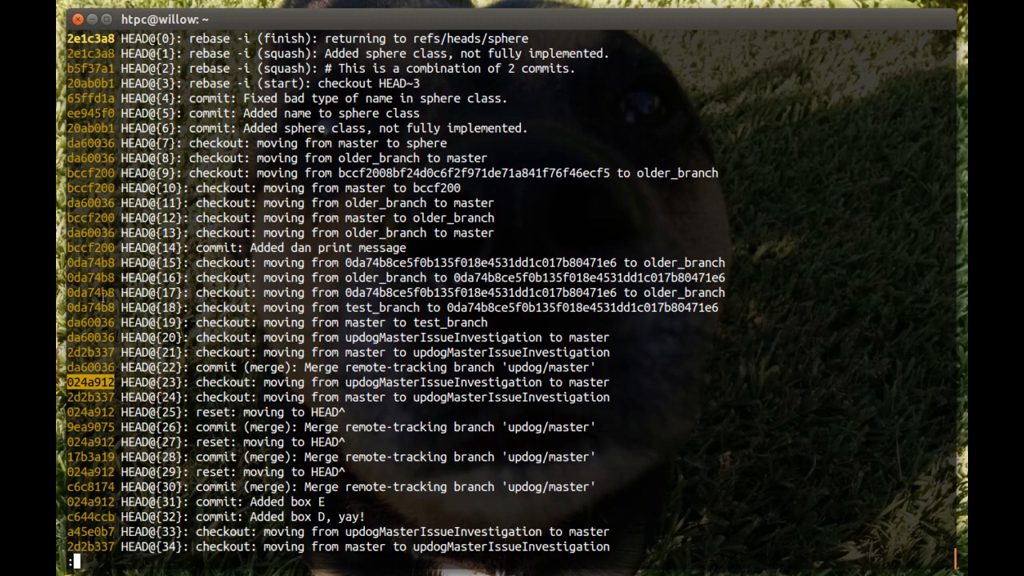
pyautogui.moveTo(102, 297)
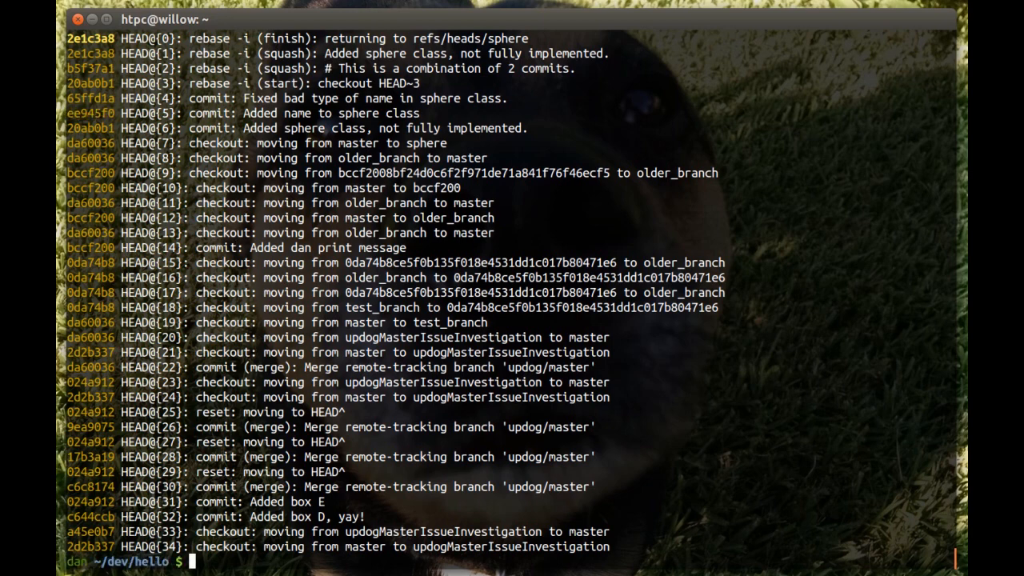
# Clear the screen and type git rebase -i HEAD~20 at the prompt
pyautogui.write('clear')
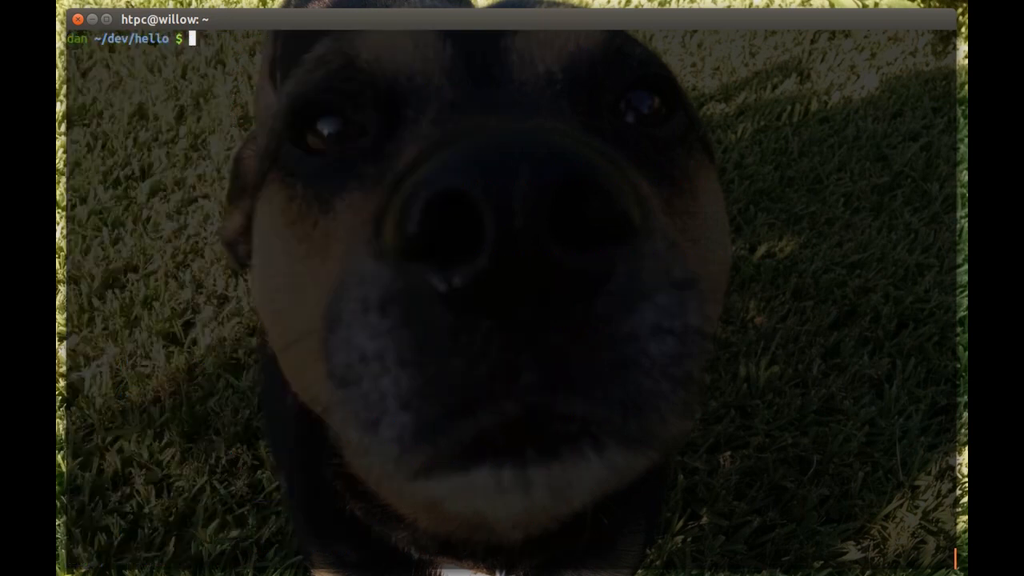
pyautogui.write('git')
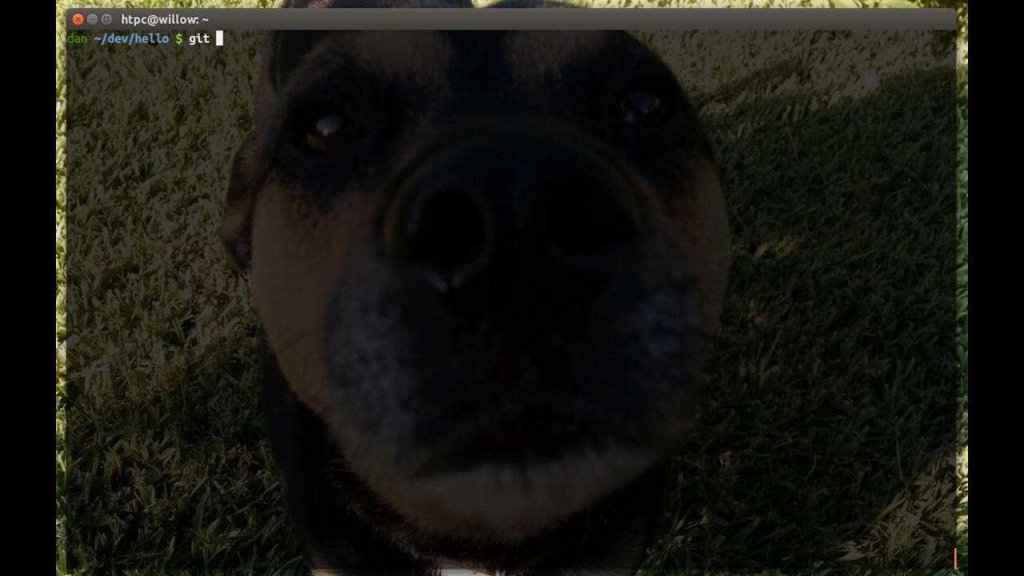
pyautogui.write('rebase -')
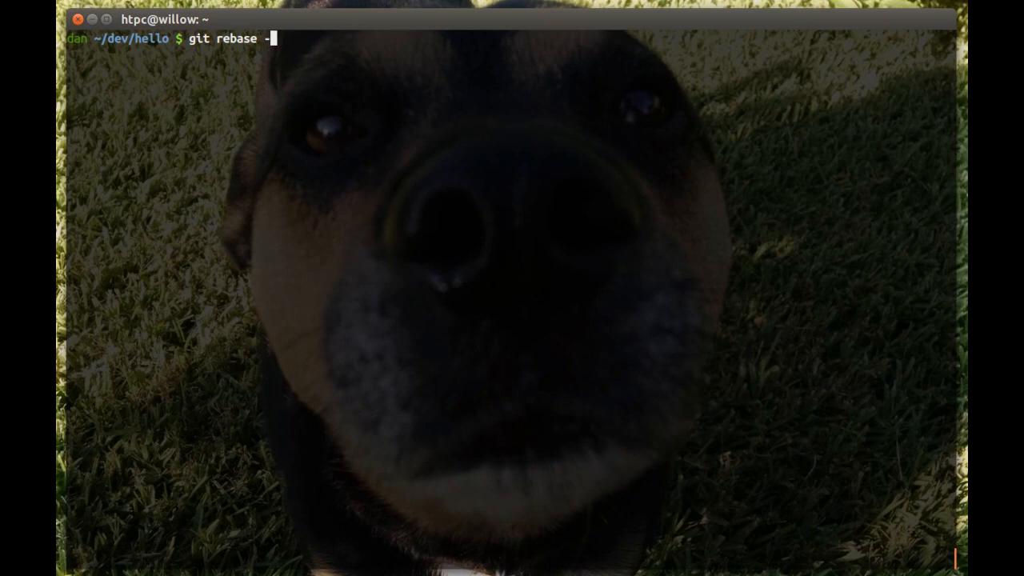
pyautogui.write('i')
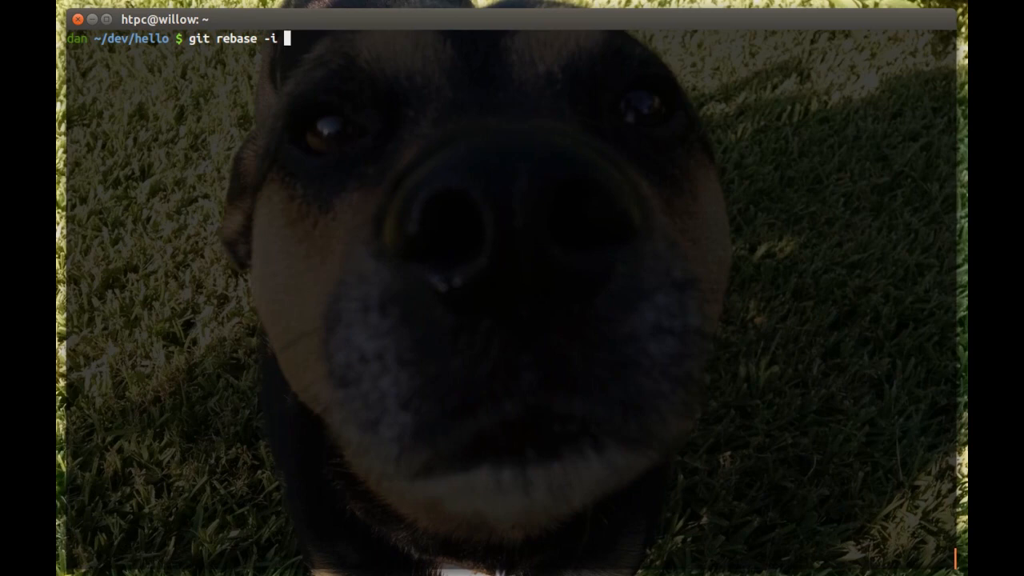
pyautogui.write('H')
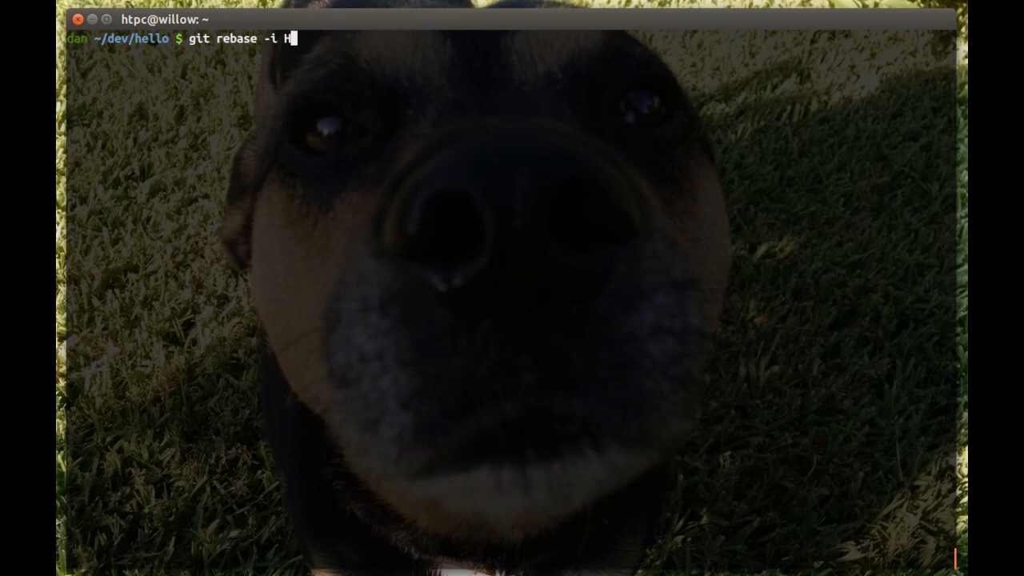
pyautogui.write('EAD')
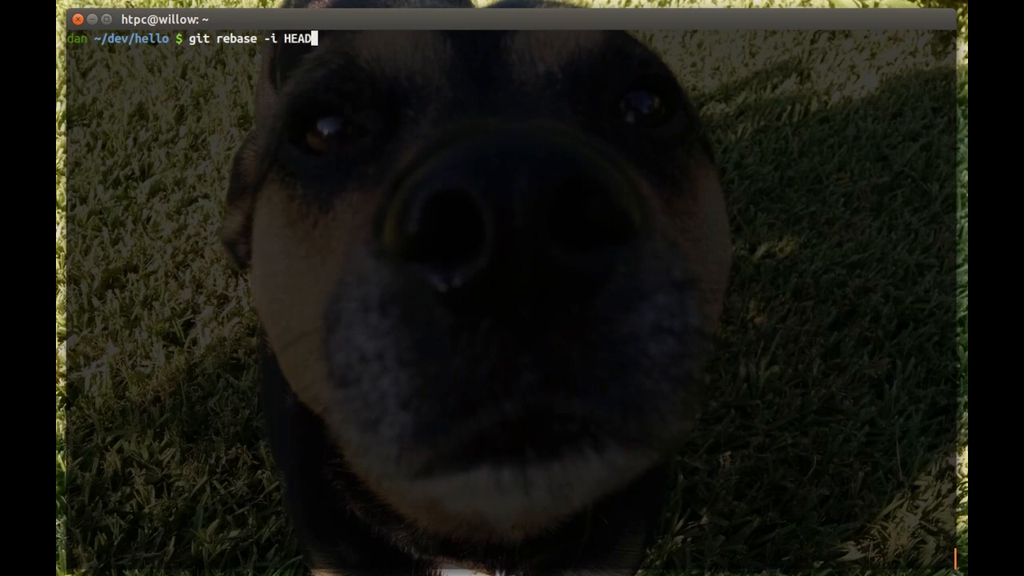
pyautogui.write('~20')
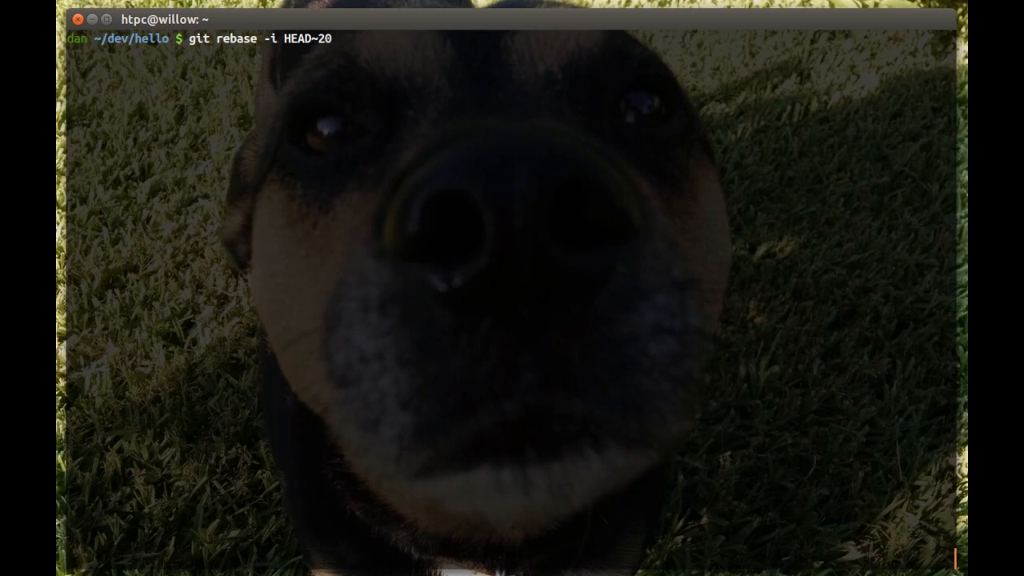
# Cancel the unstarted rebase with Ctrl+C and enter put 'squash' at the fresh prompt
pyautogui.press('ctrl+c')
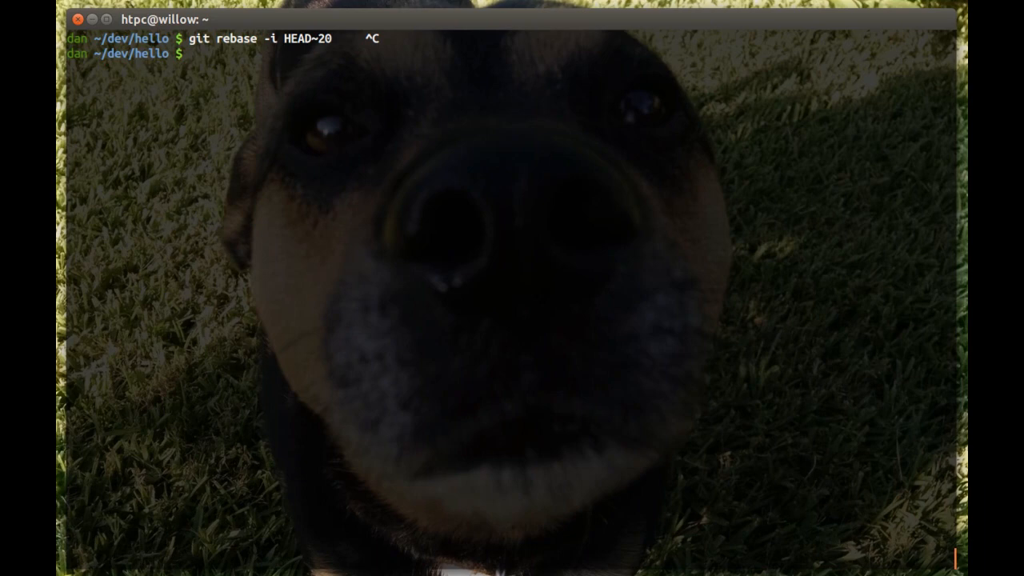
pyautogui.write("put 'sh")
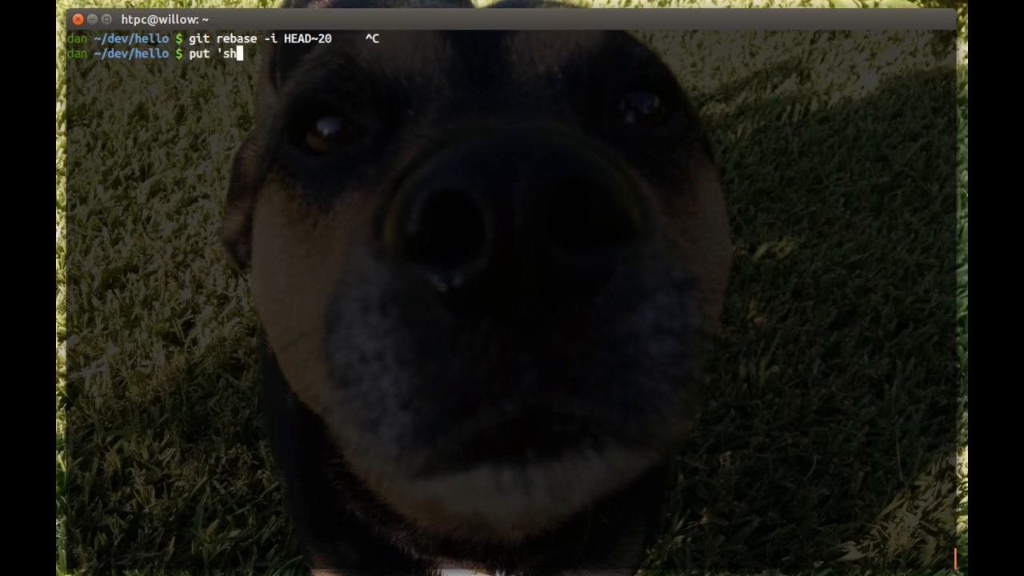
pyautogui.write("uash'")
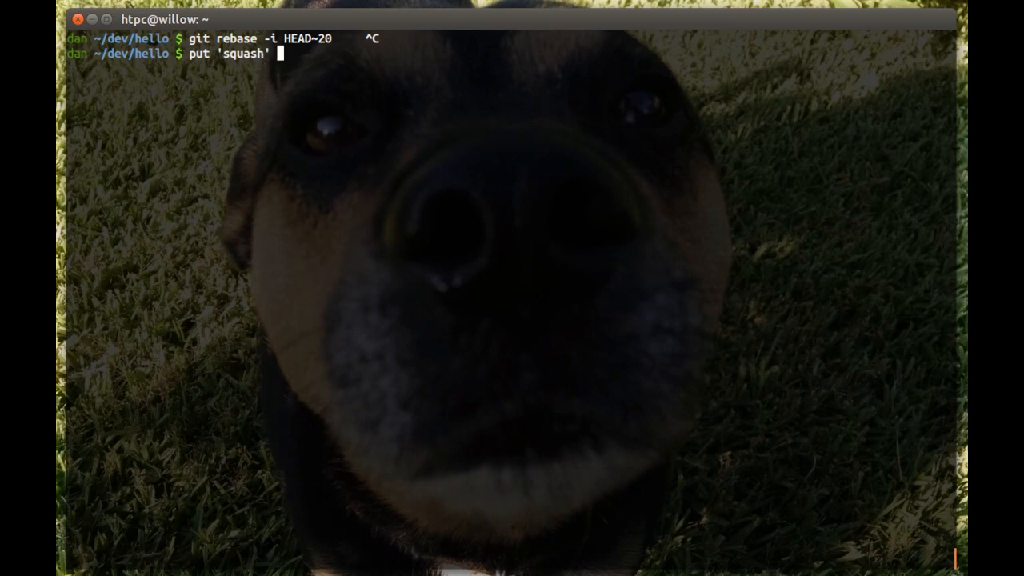